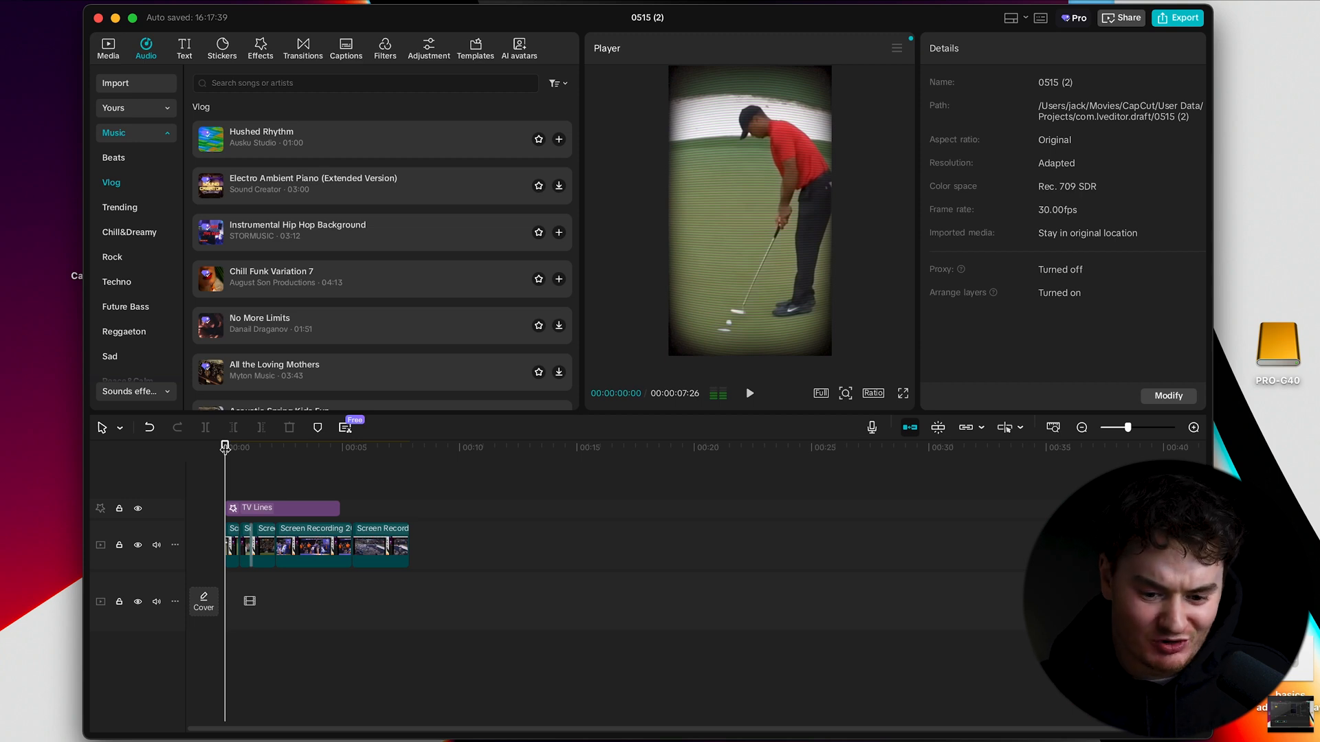
- Drag bahamas voice over.wav from the media library onto its own audio track and check it
left_click(107, 48)
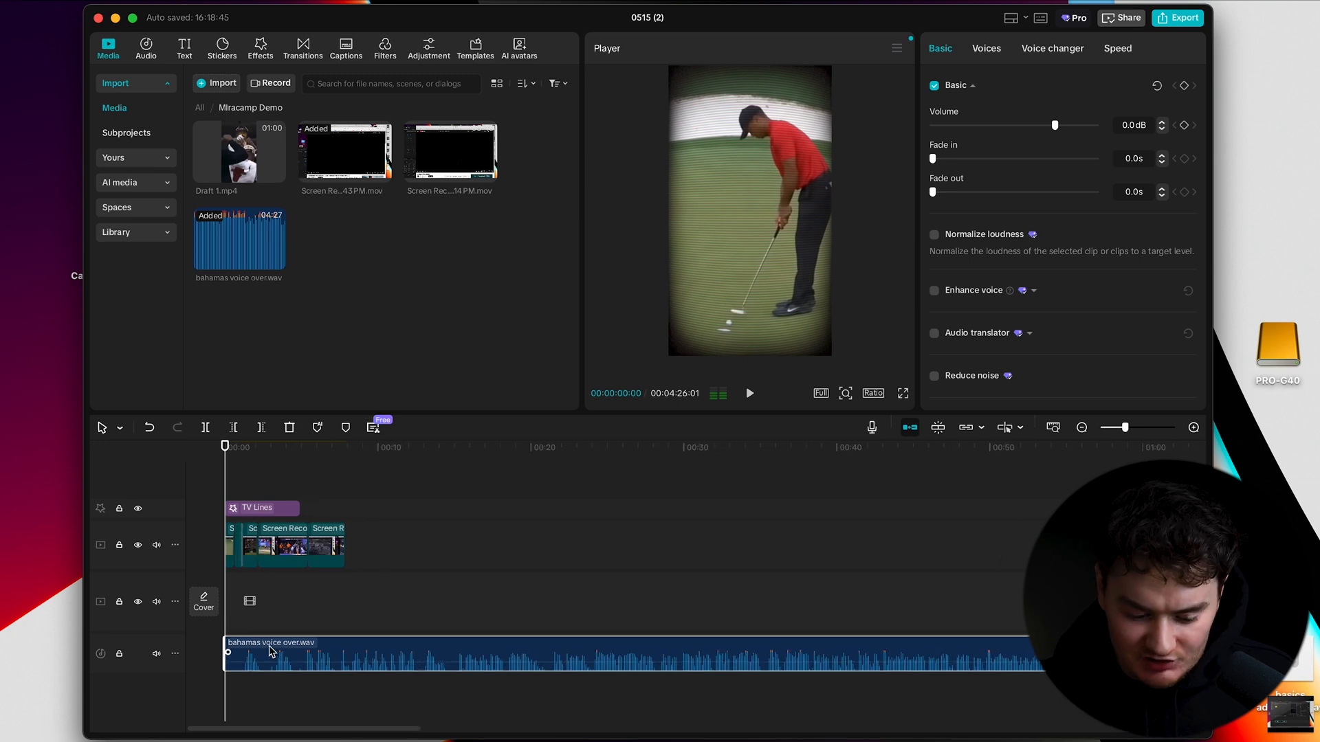
left_click(748, 393)
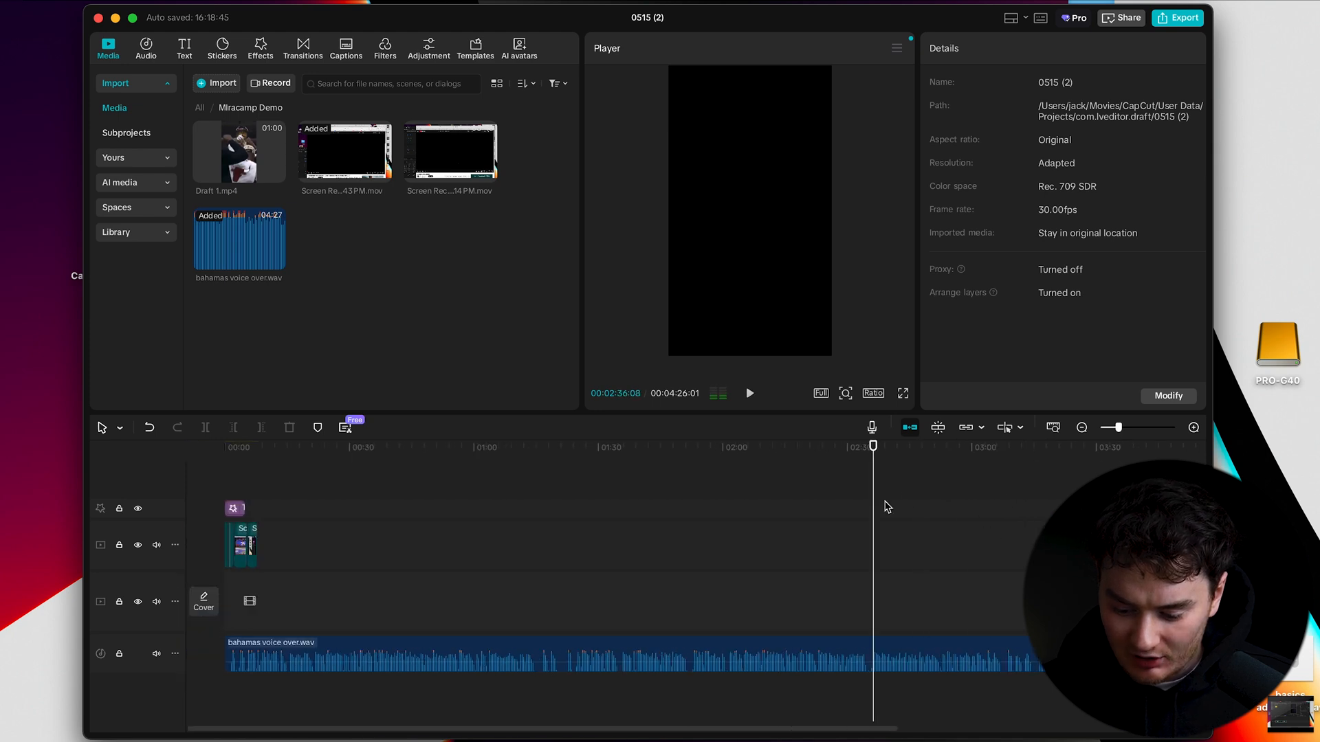
left_click(748, 392)
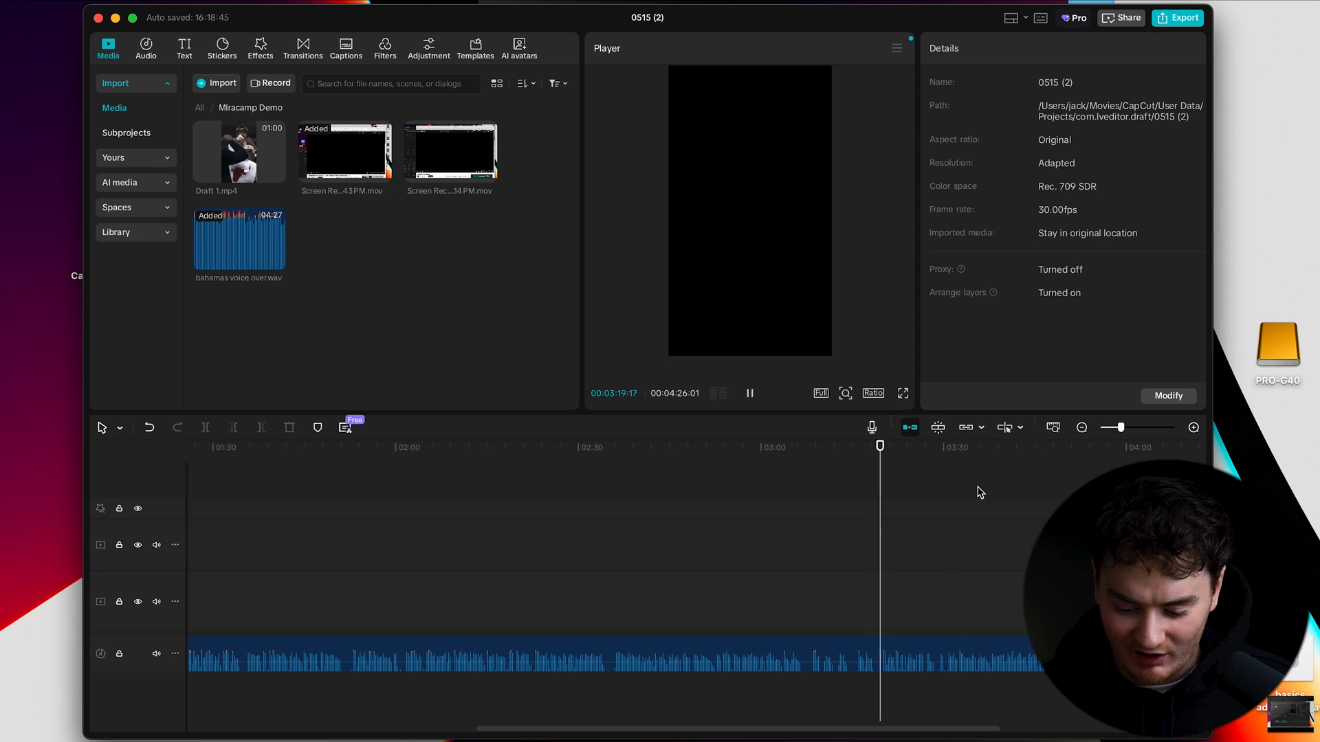
left_click(748, 393)
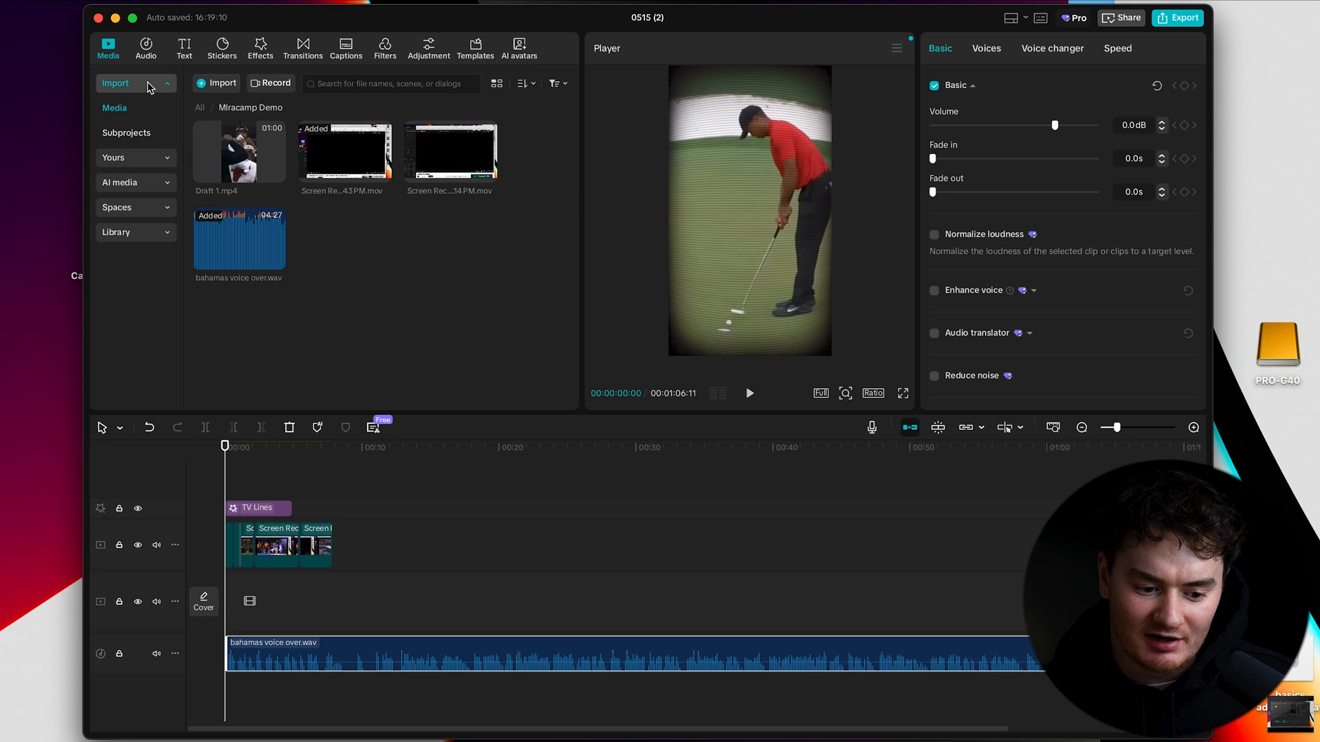
- Browse the Vlog music library for Instrumental Hip Hop Background
left_click(144, 48)
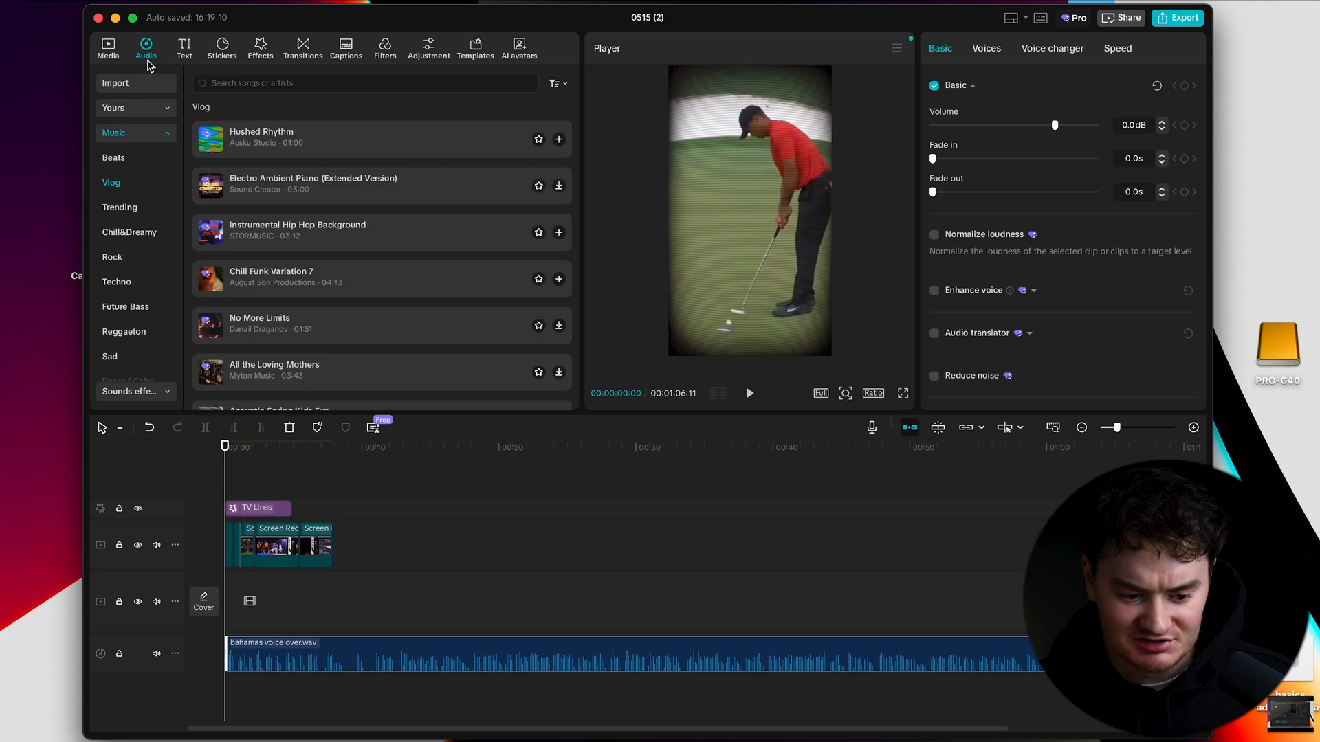
mouse_move(186, 115)
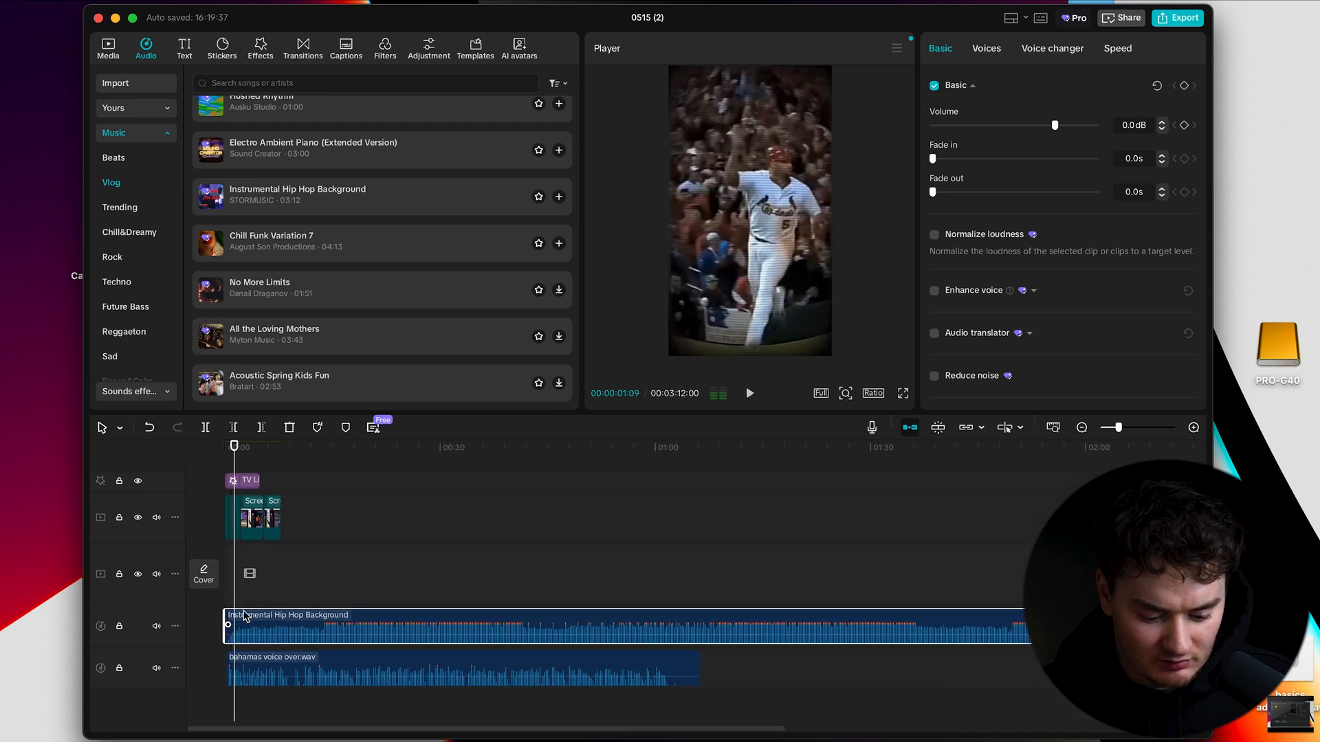
left_click(748, 394)
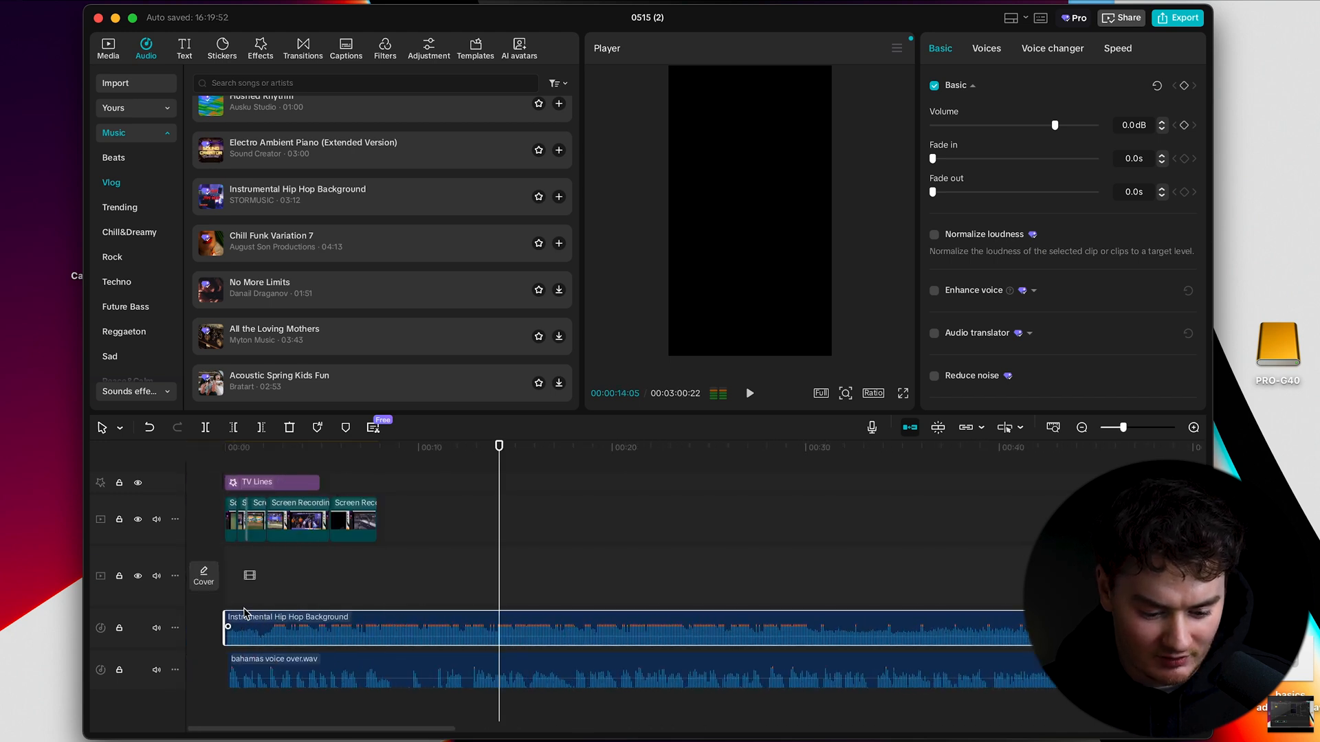
left_click(748, 392)
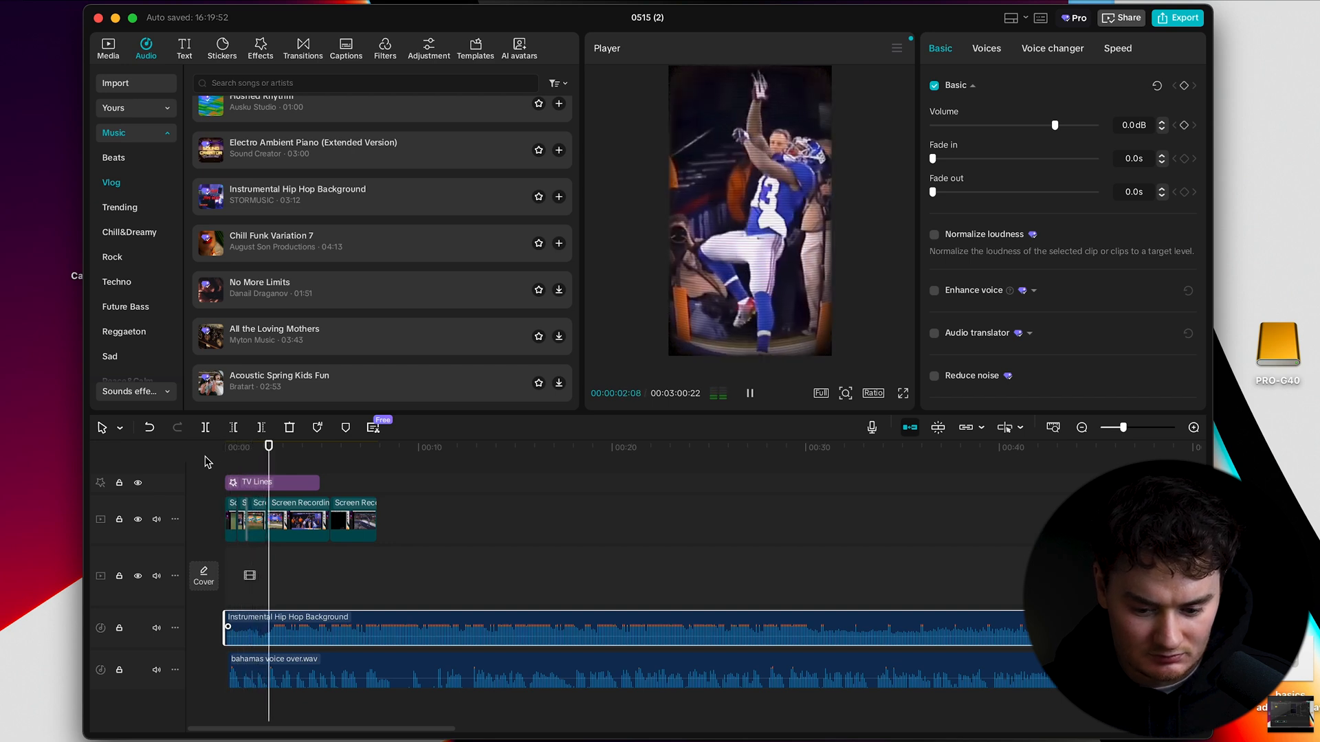
left_click(748, 394)
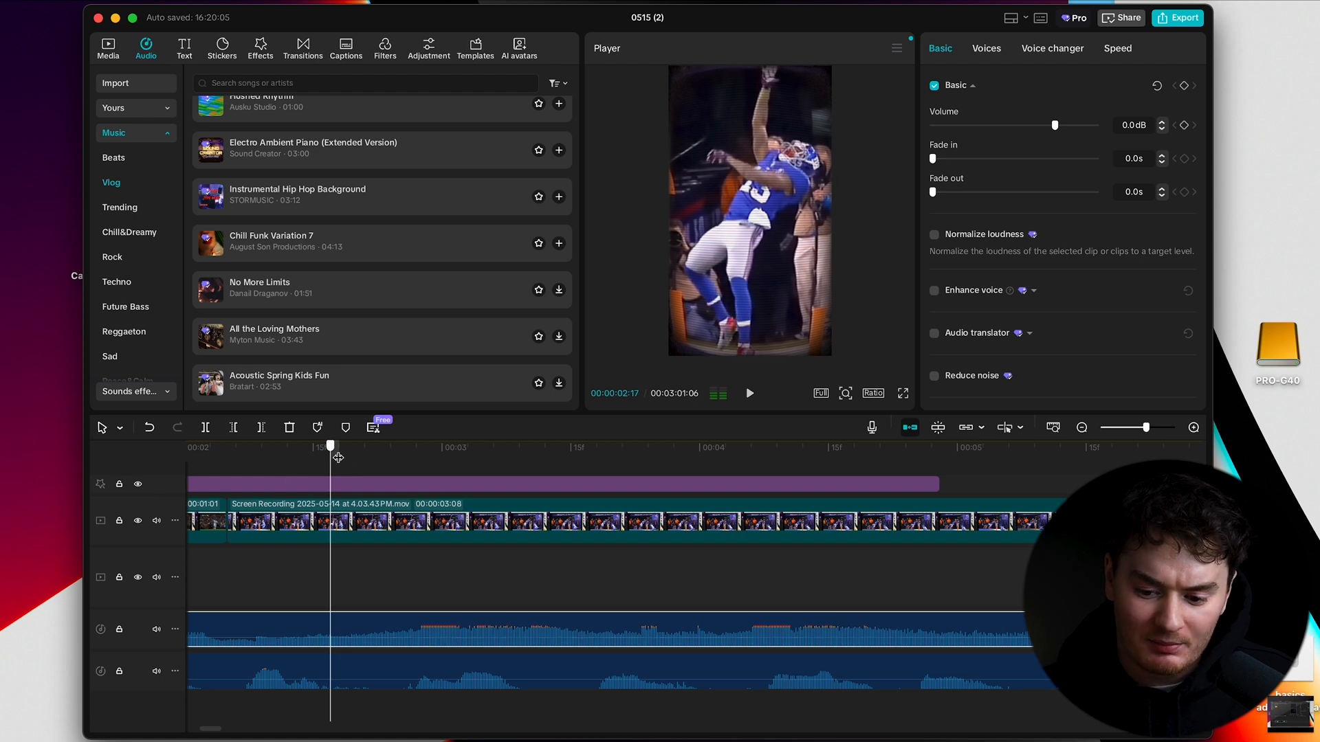
left_click_drag(331, 444, 380, 444)
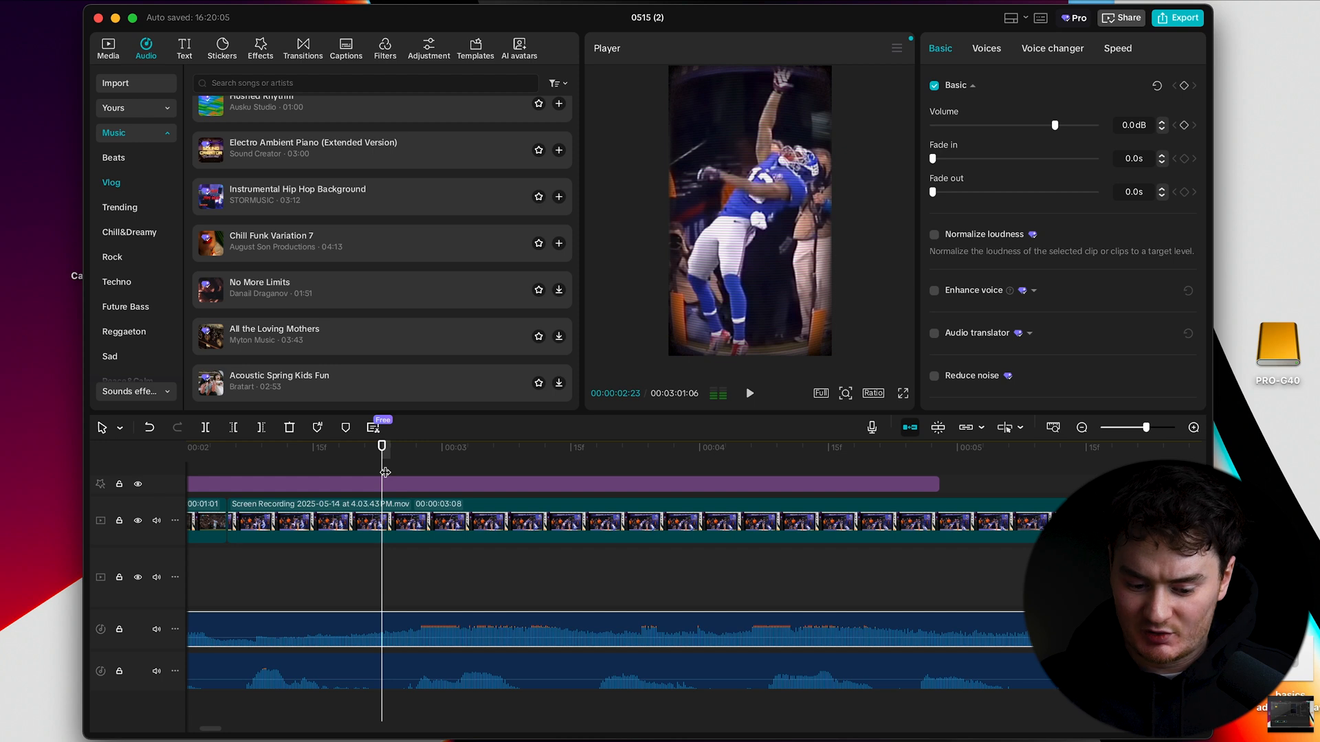
left_click(748, 393)
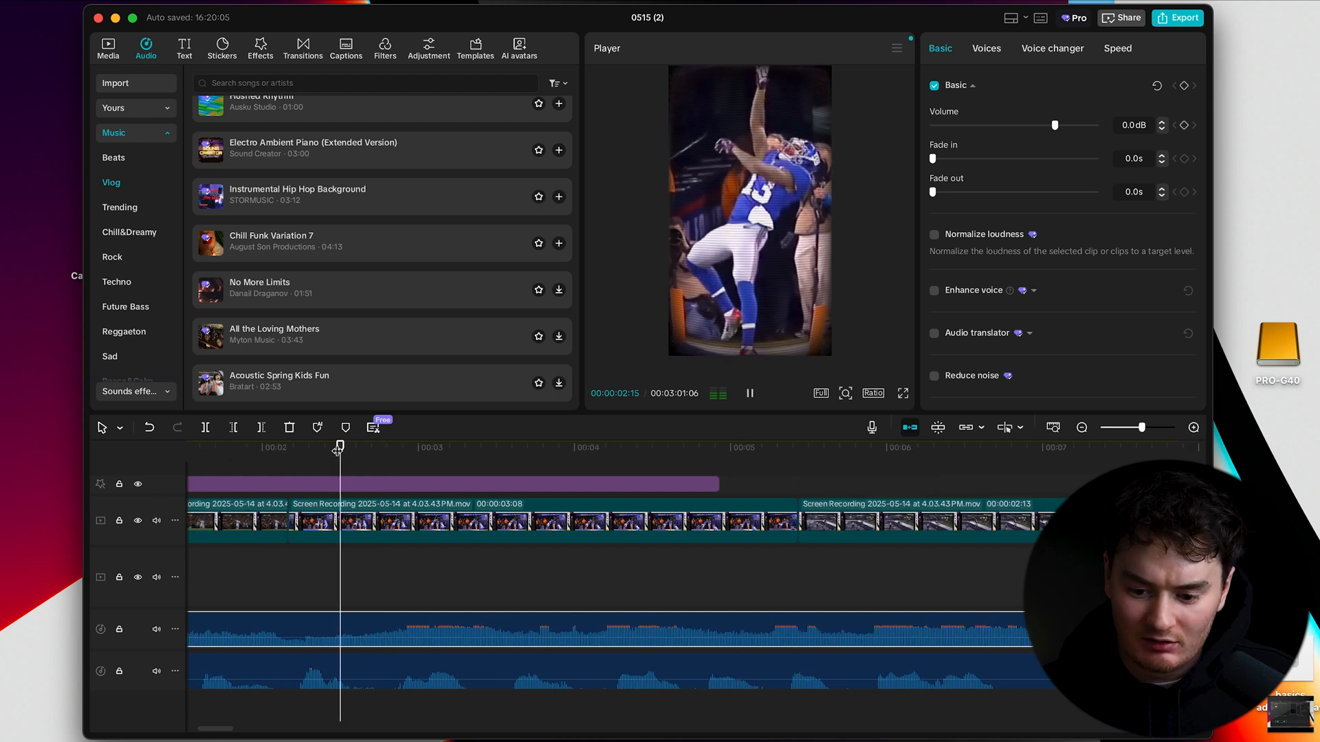
left_click(748, 393)
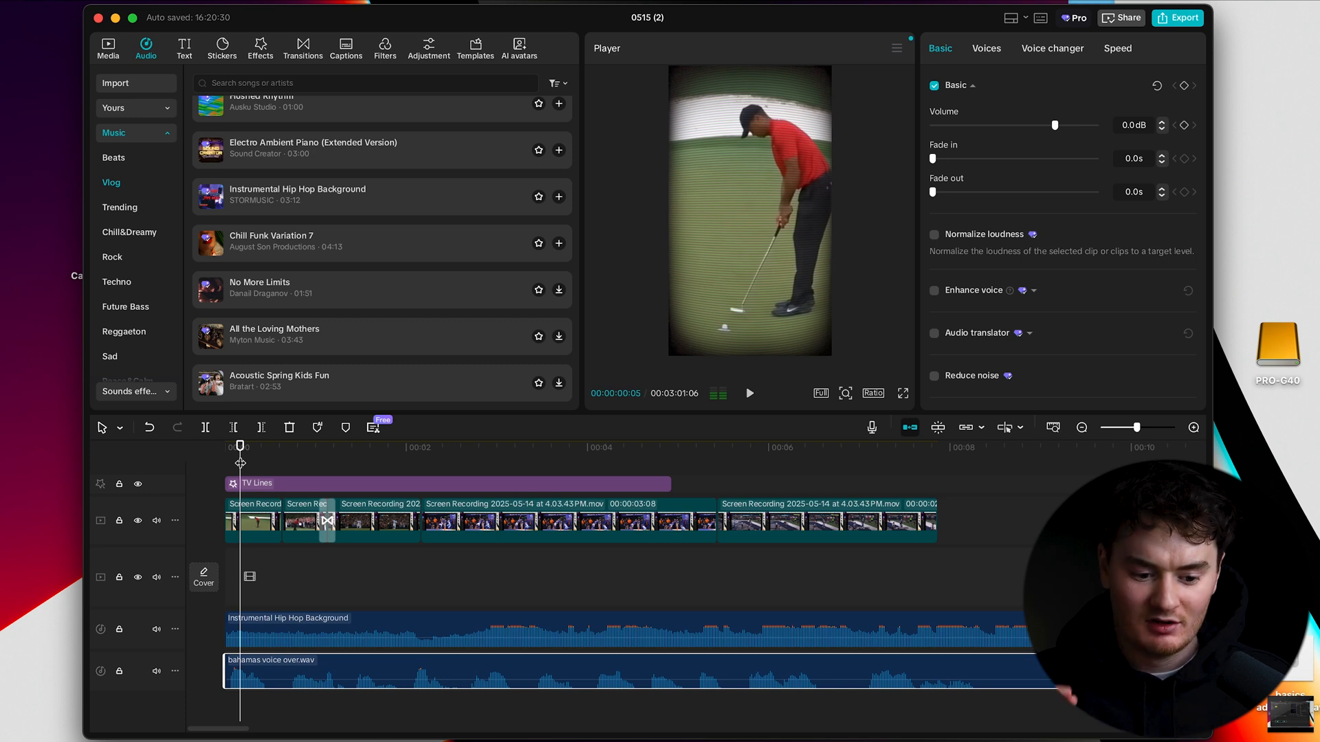
mouse_move(244, 466)
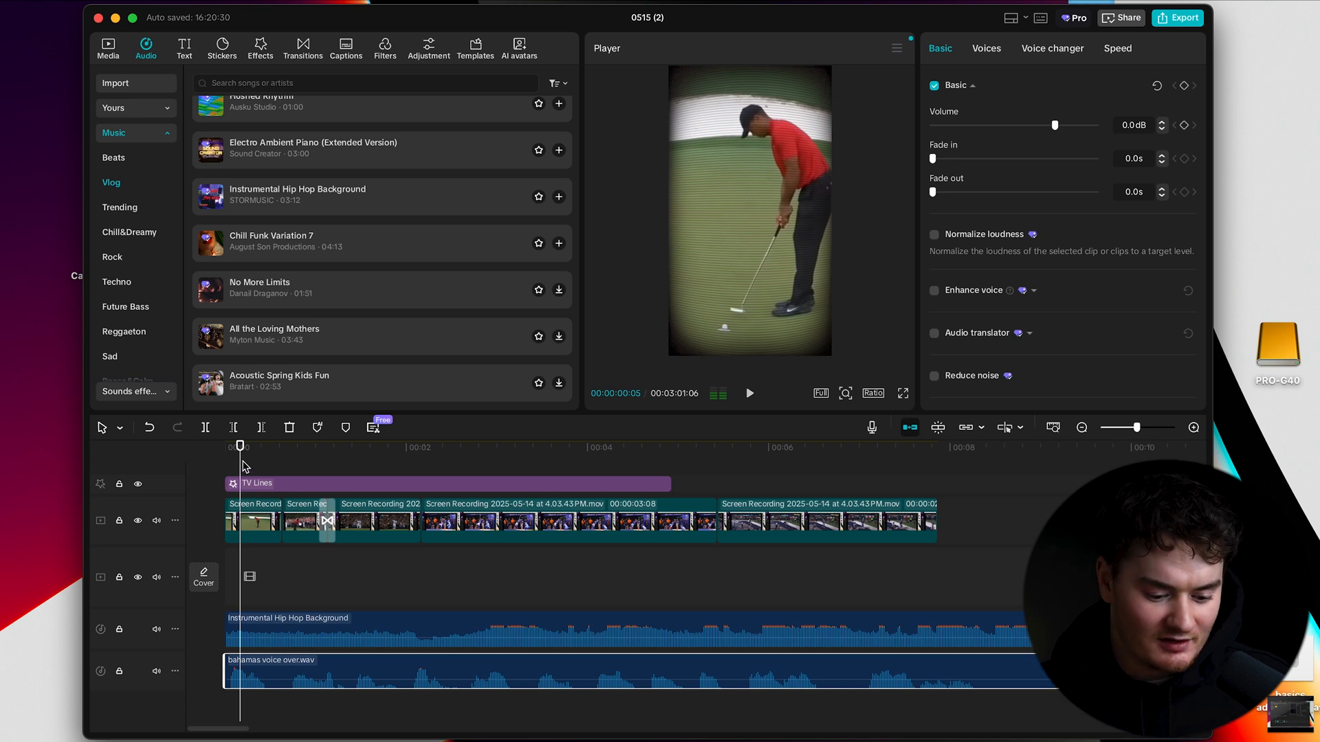
- Lower the Instrumental Hip Hop Background music volume to -7.1 dB and play back to check
left_click(748, 394)
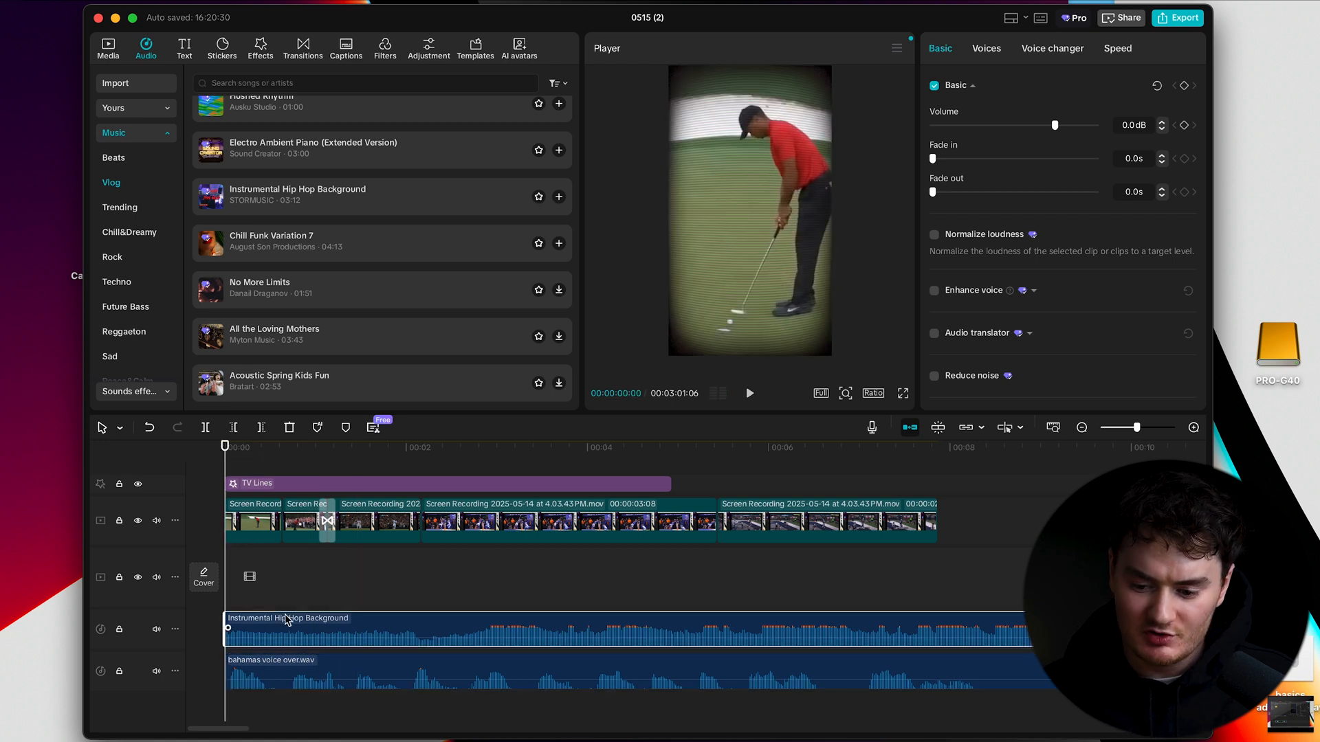
mouse_move(310, 606)
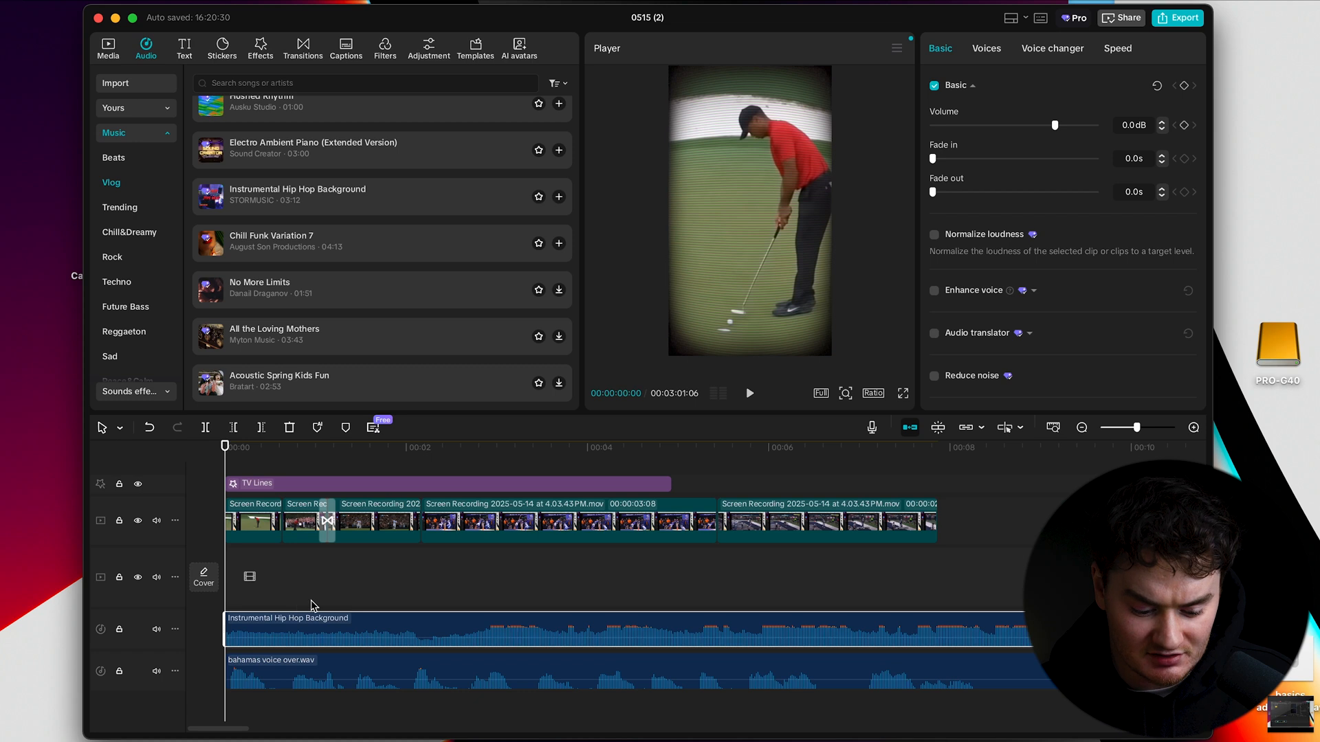
left_click(318, 446)
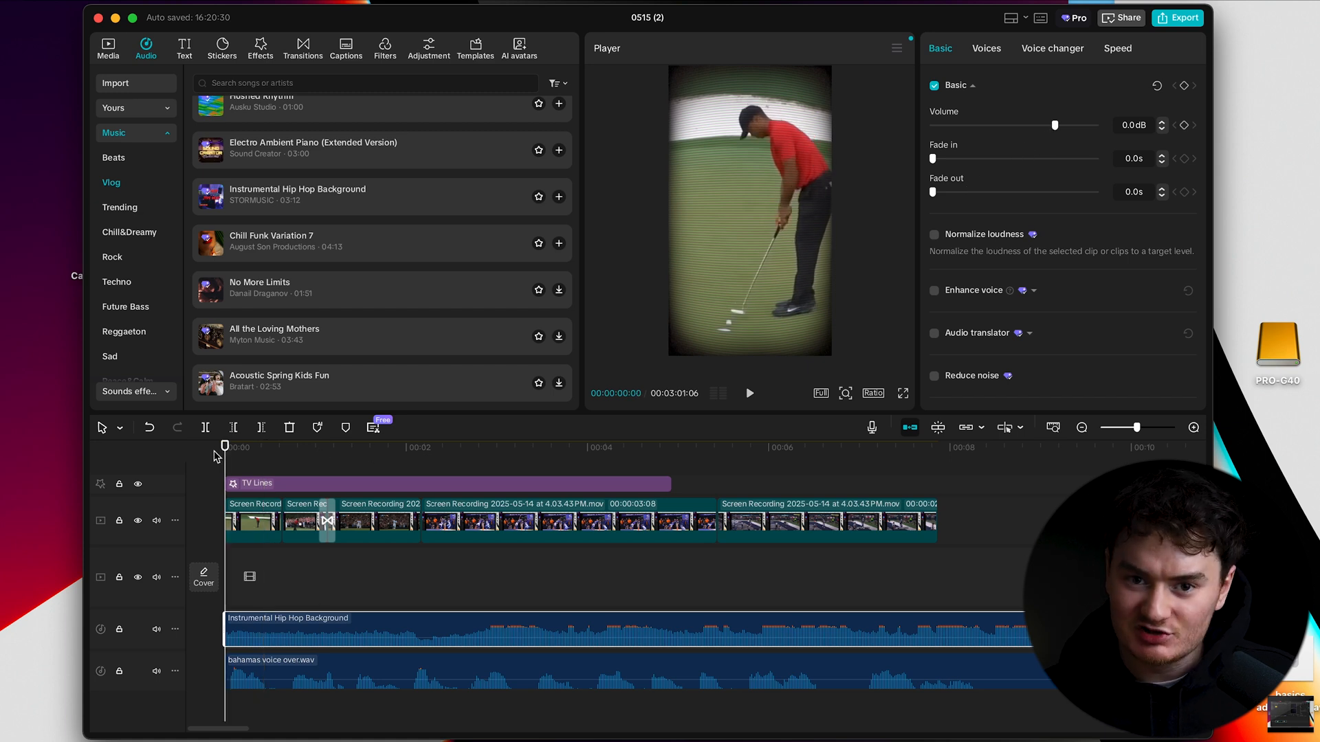
left_click(748, 393)
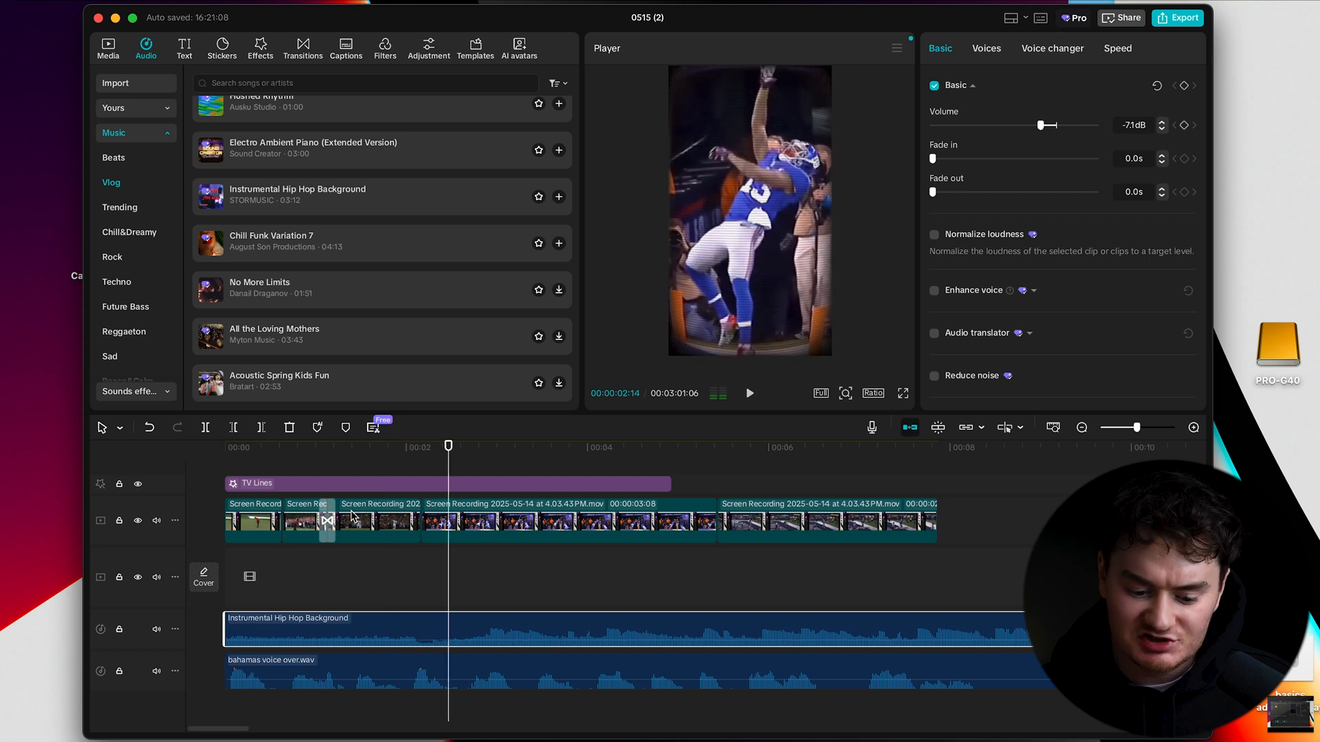
left_click(224, 445)
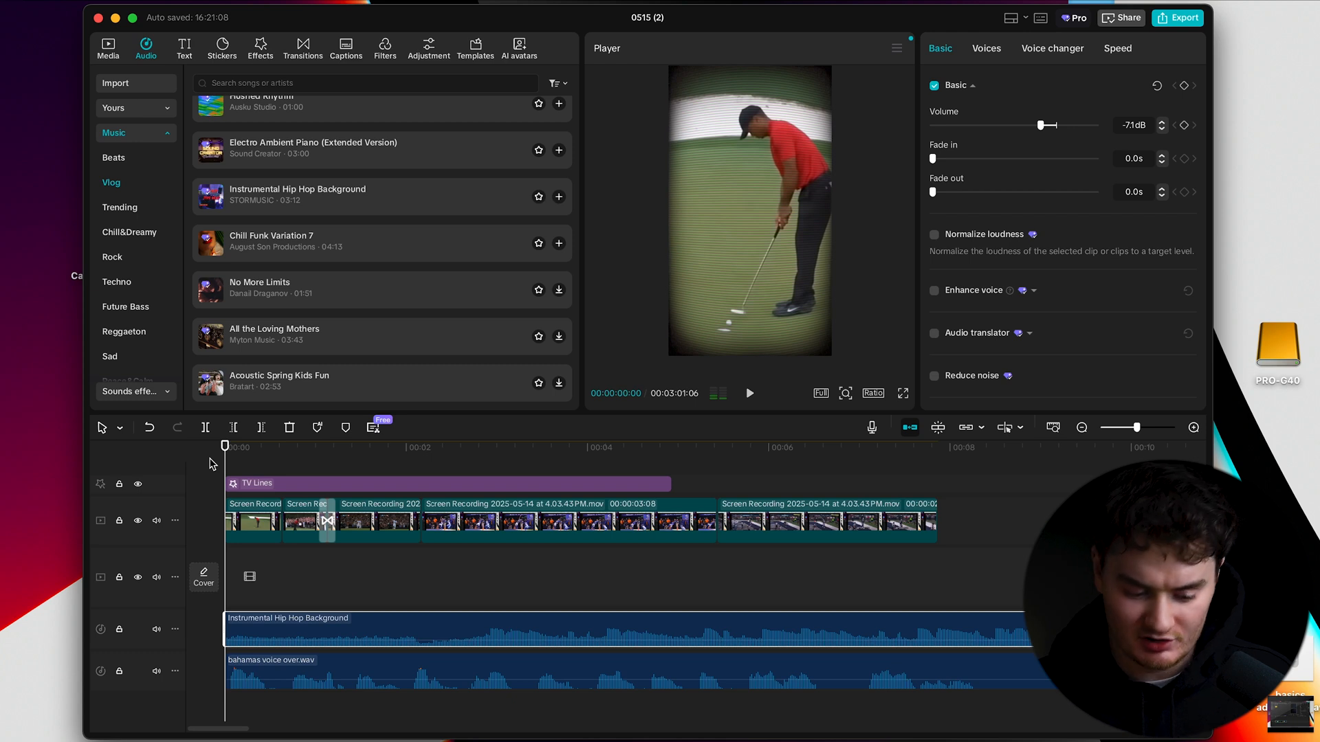
left_click(748, 392)
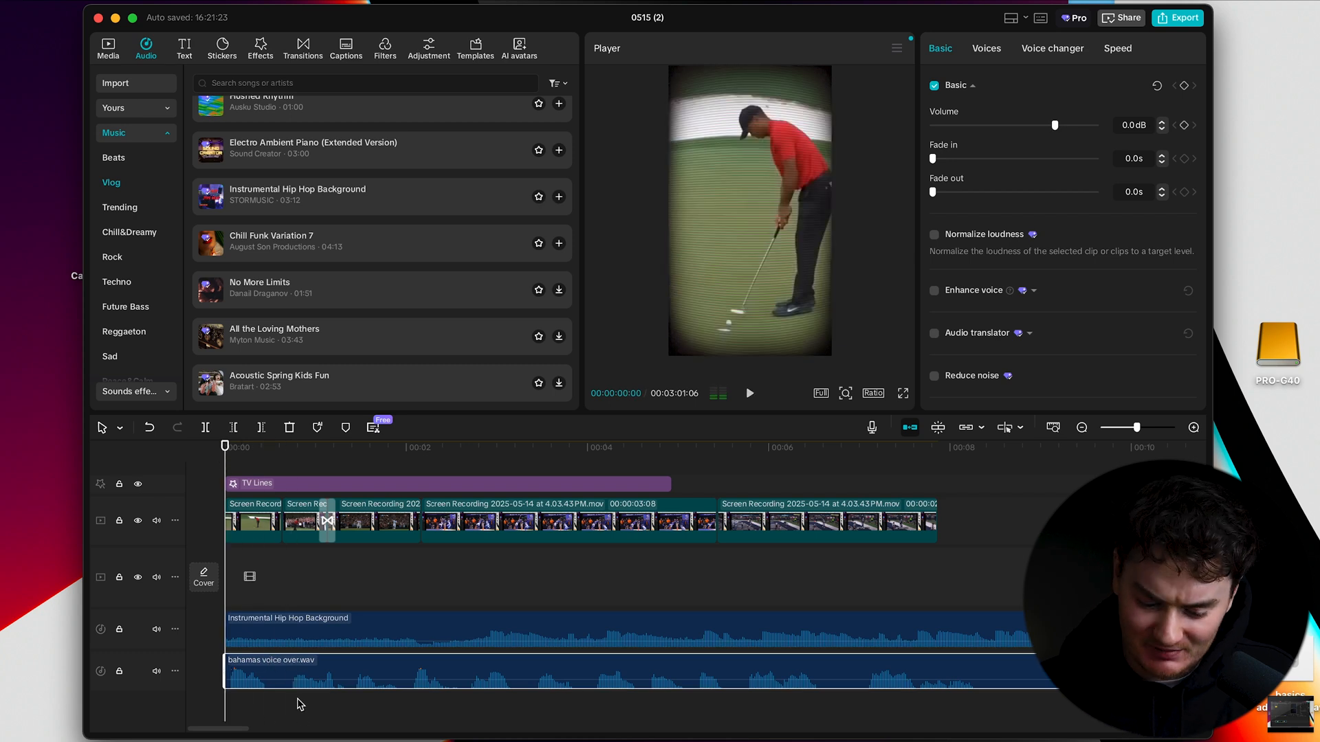
mouse_move(477, 472)
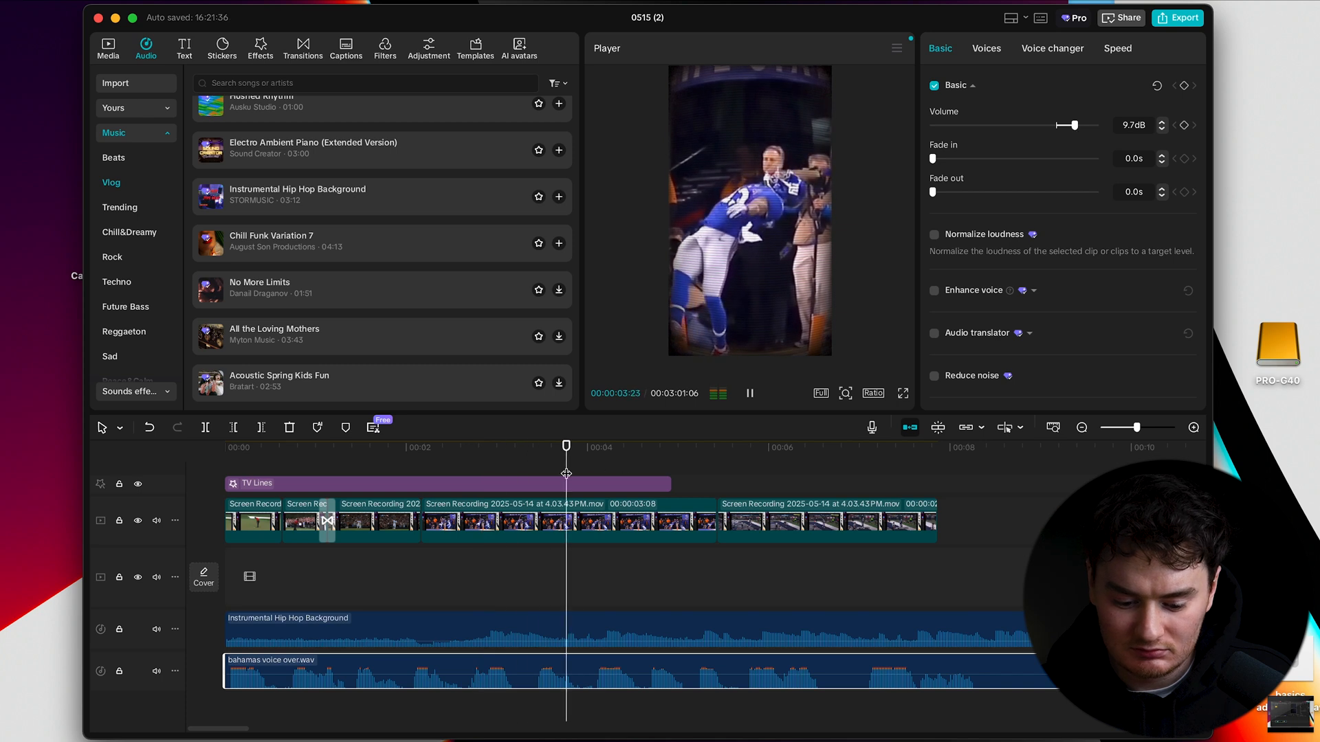
- Raise the bahamas voice over.wav volume to about 11.1 dB
left_click(340, 446)
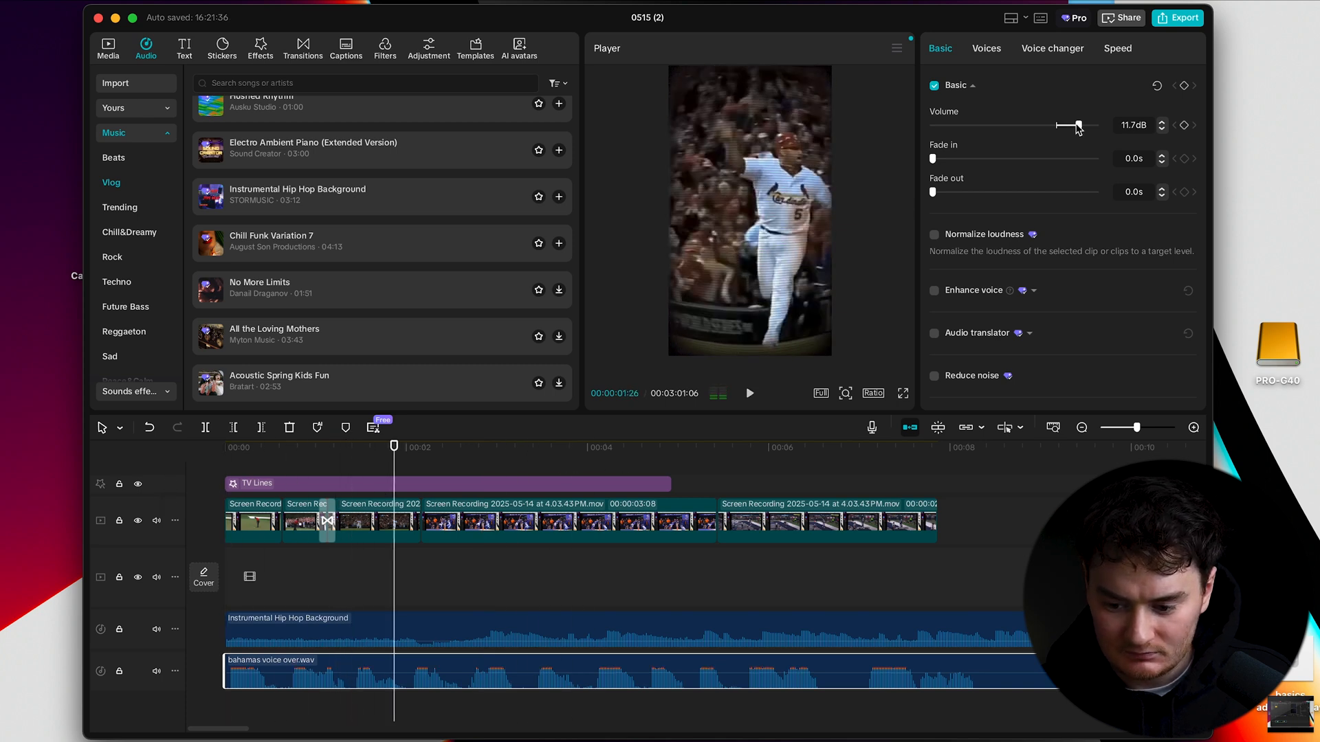
left_click(748, 393)
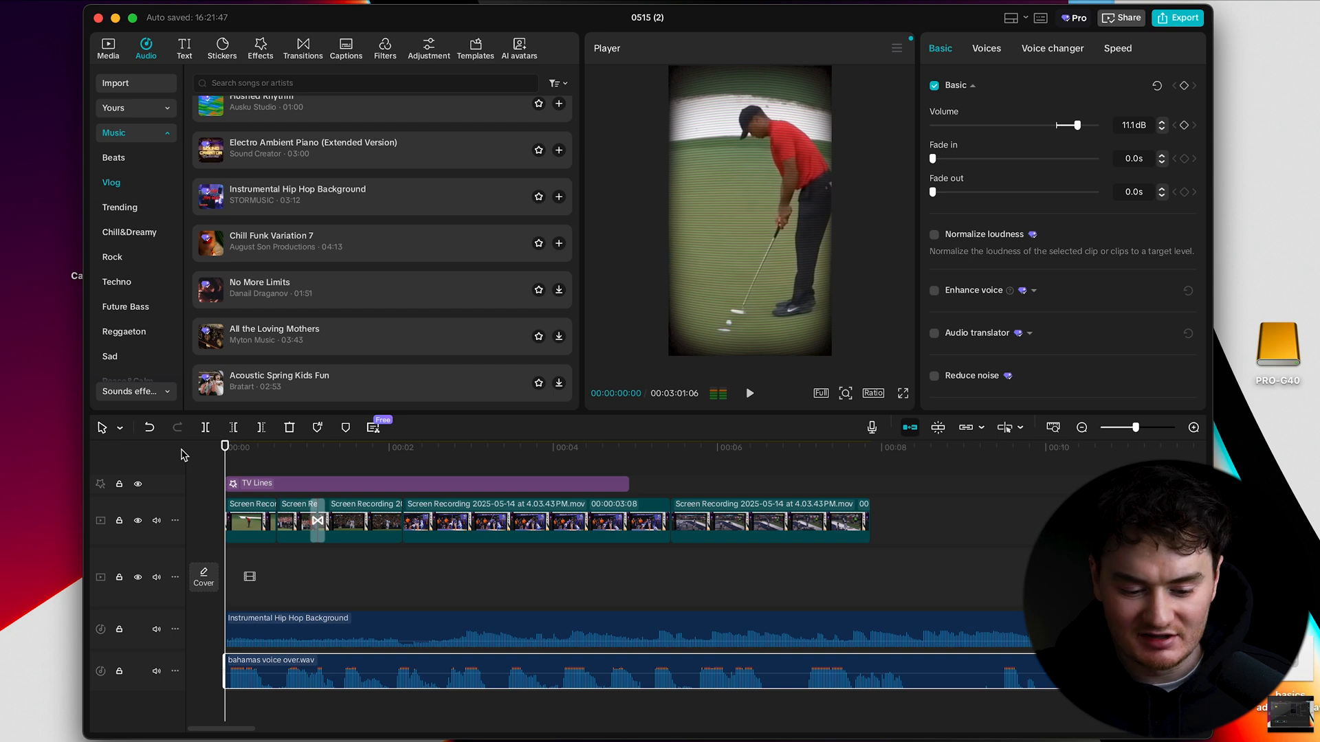
mouse_move(1038, 74)
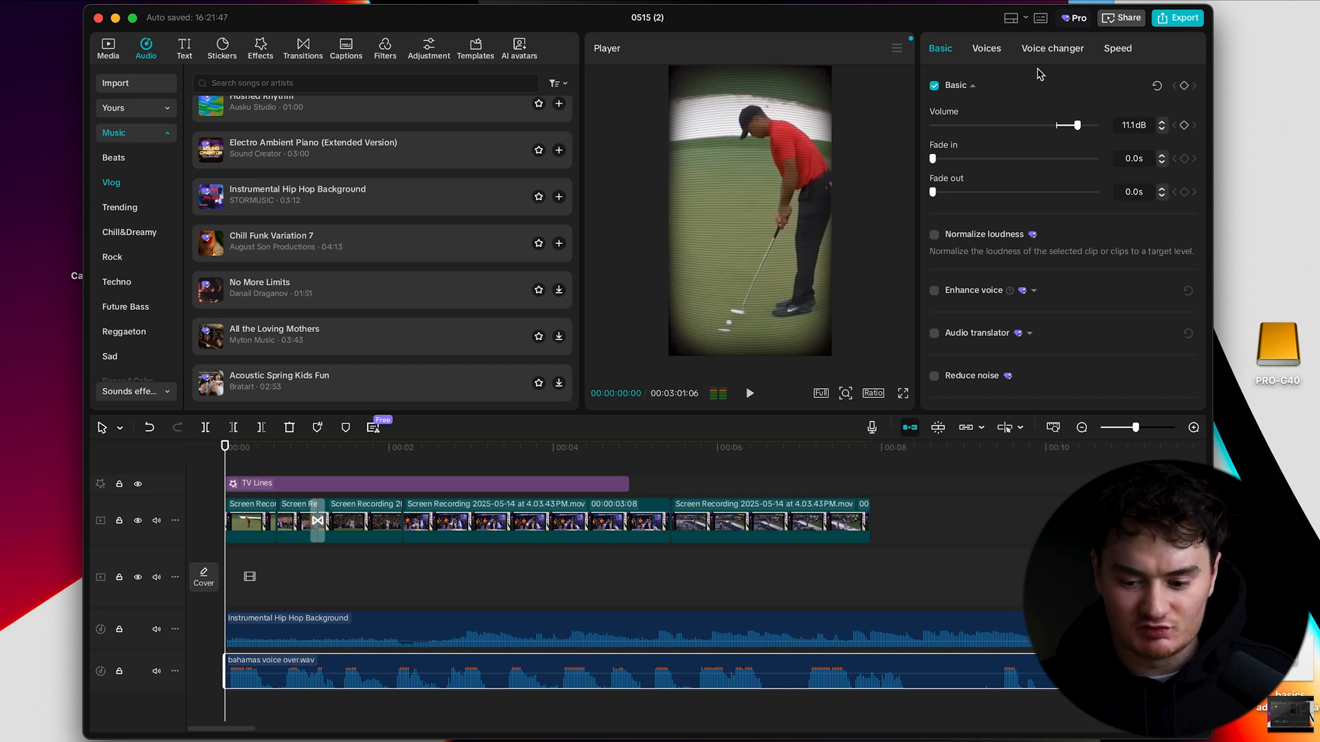
mouse_move(201, 531)
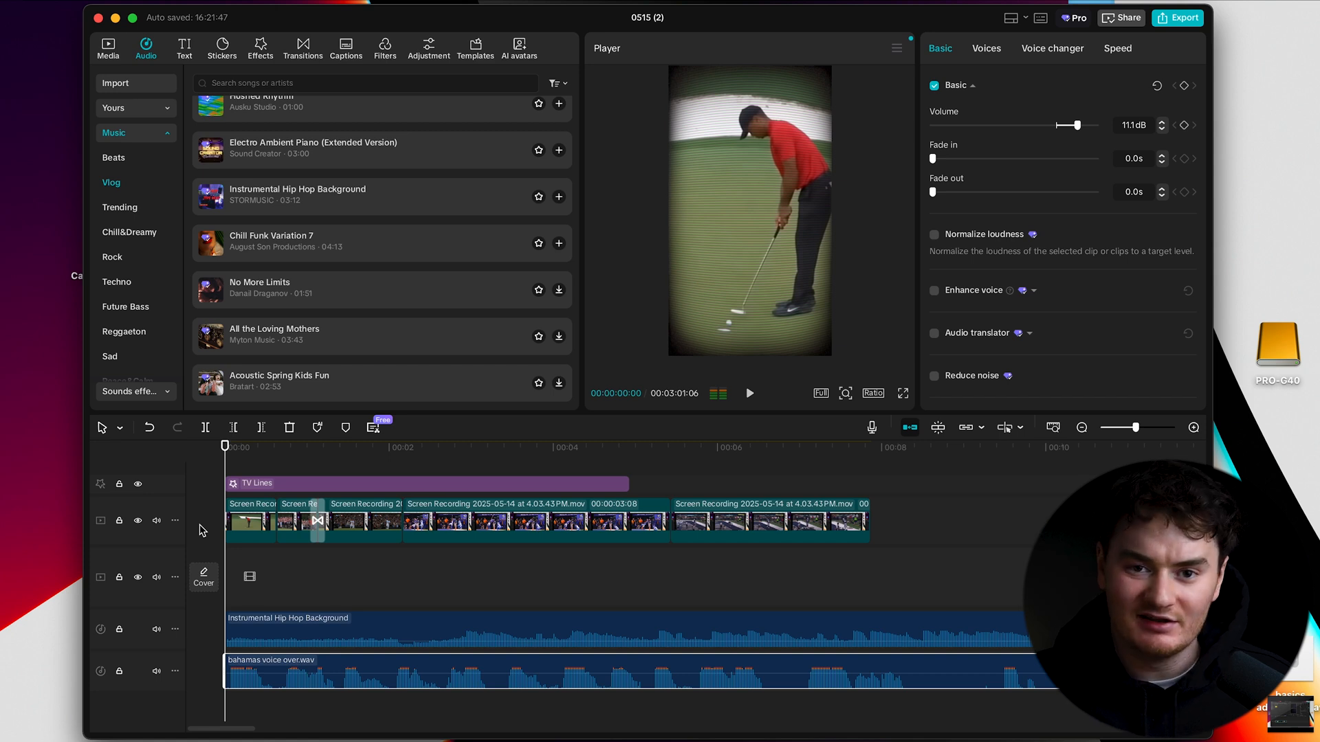
mouse_move(179, 401)
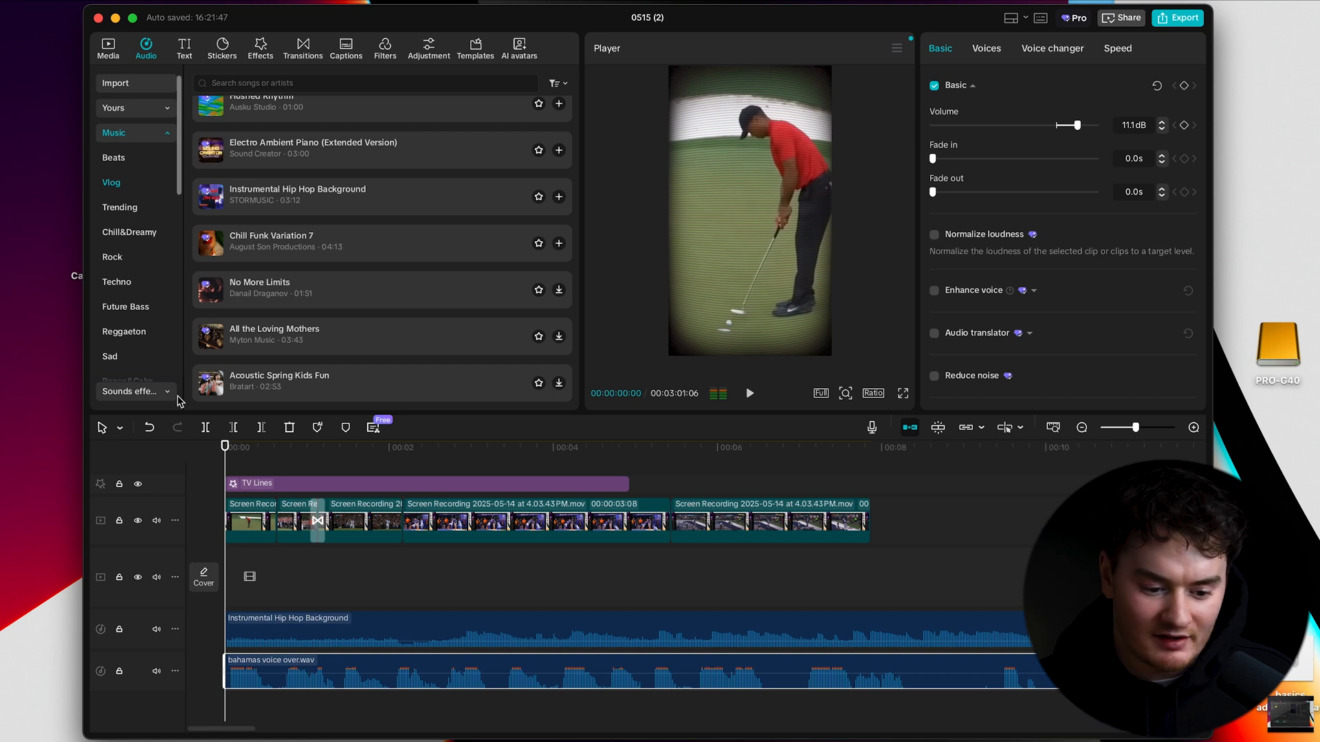
mouse_move(195, 94)
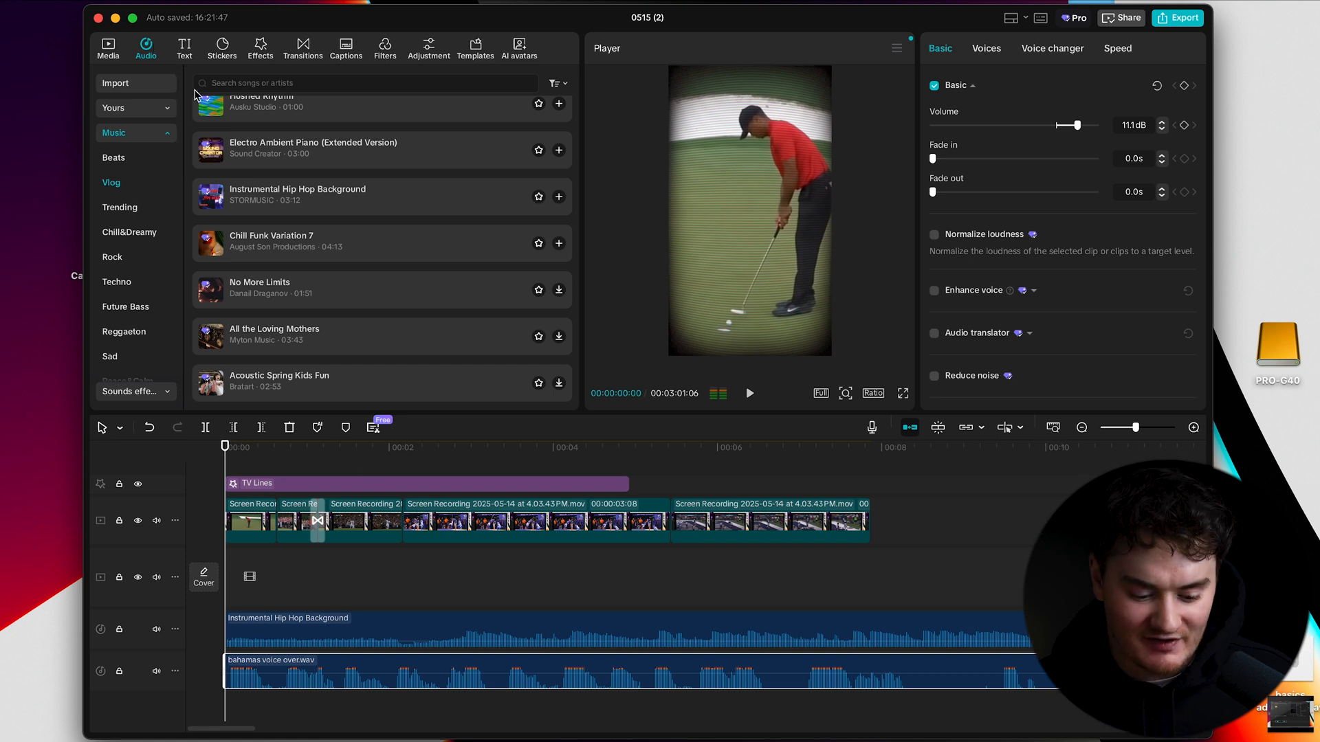
- Expand the Sound effects library and focus its search field
left_click(557, 196)
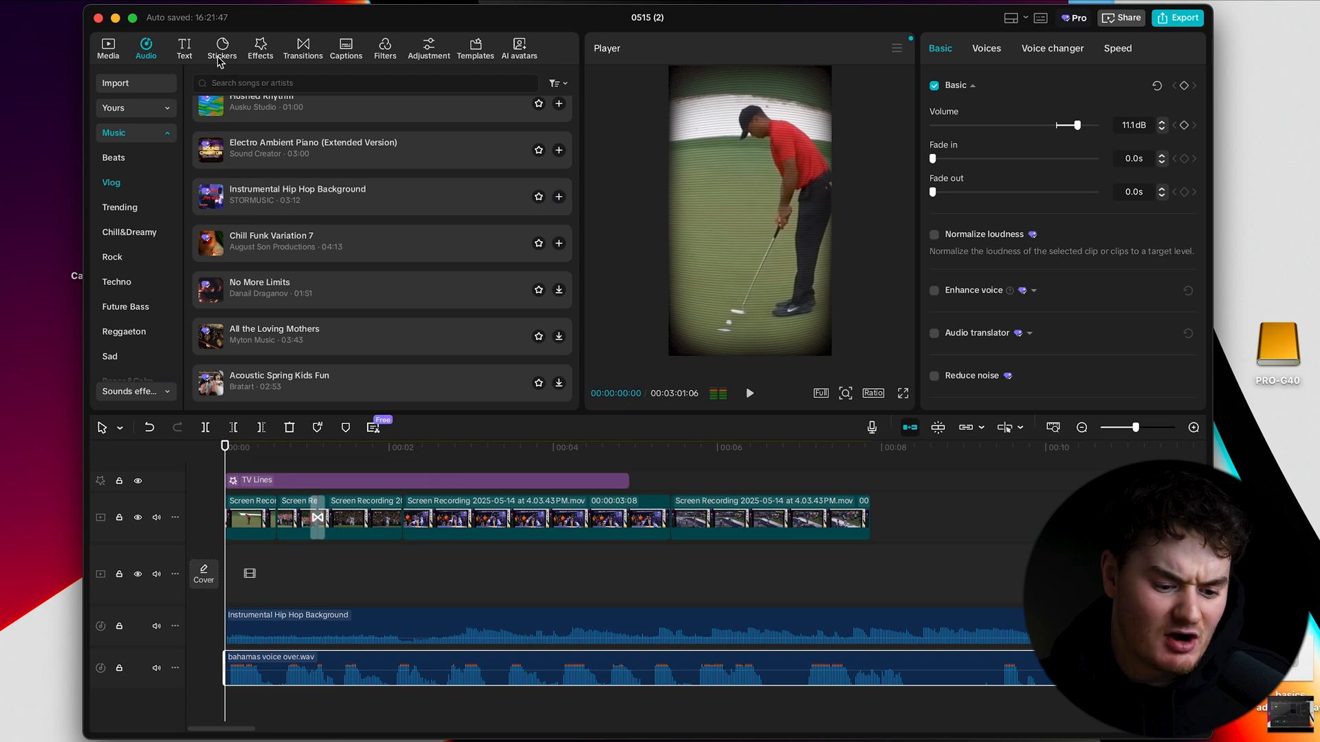
scroll("down", 3)
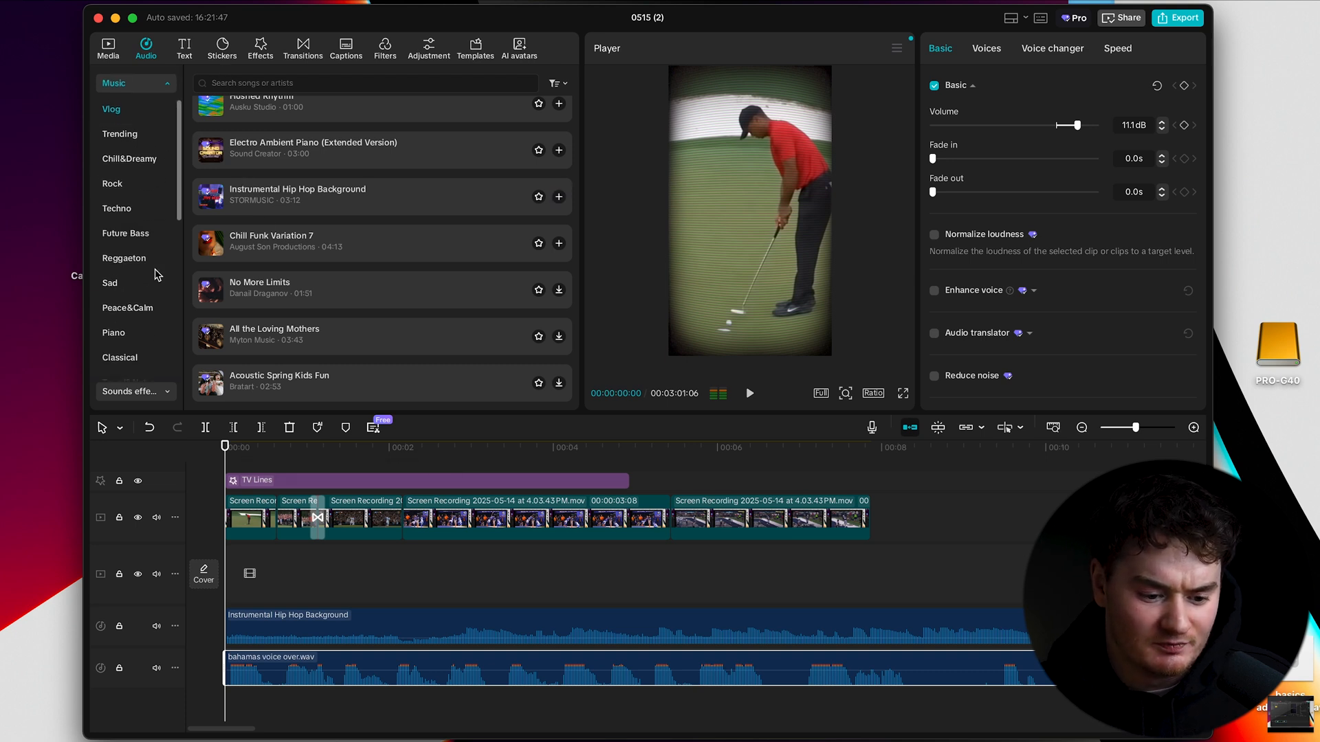
left_click(129, 391)
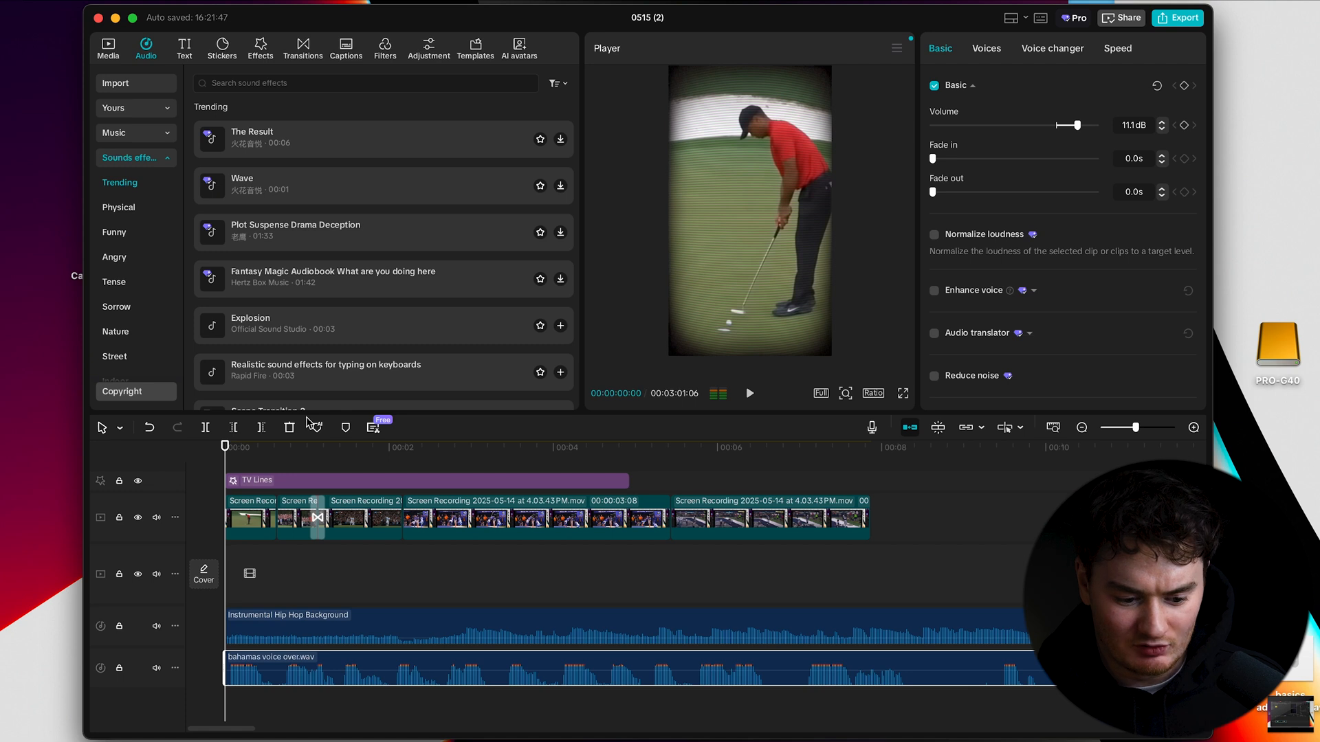
left_click(370, 83)
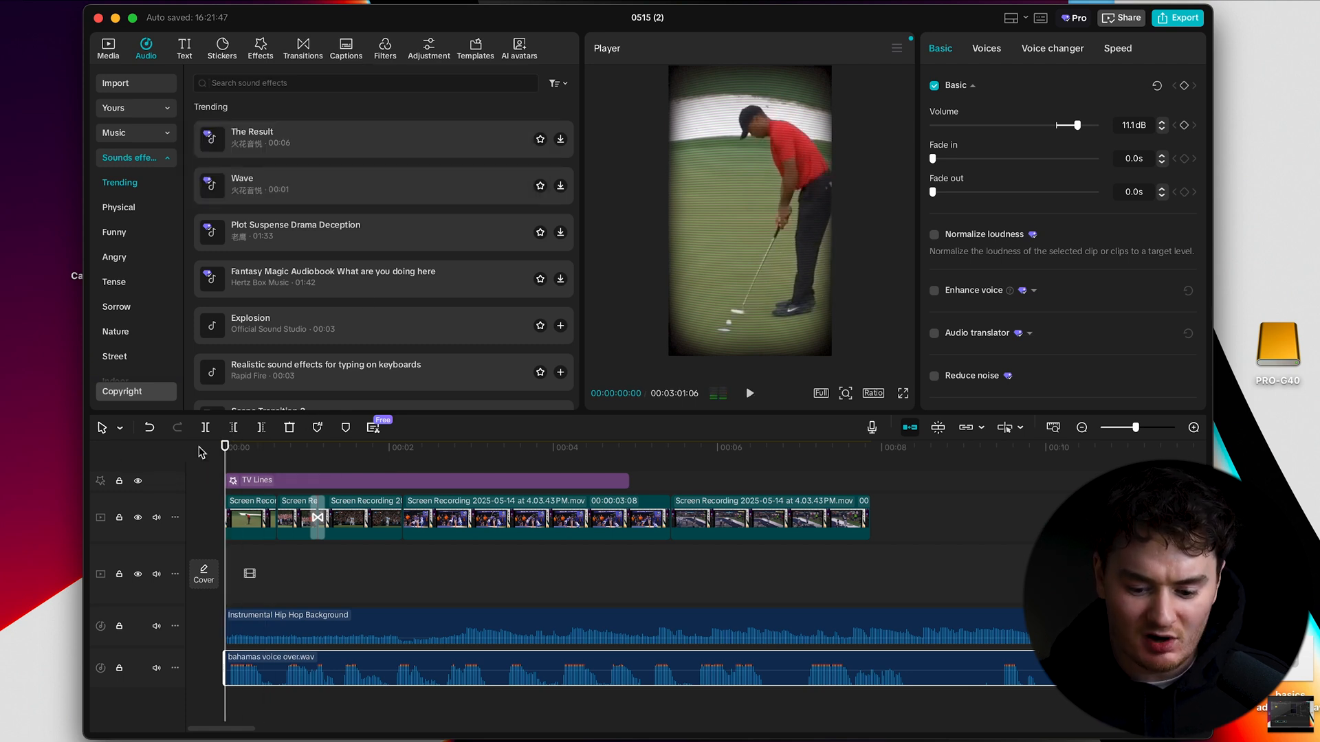
left_click(337, 83)
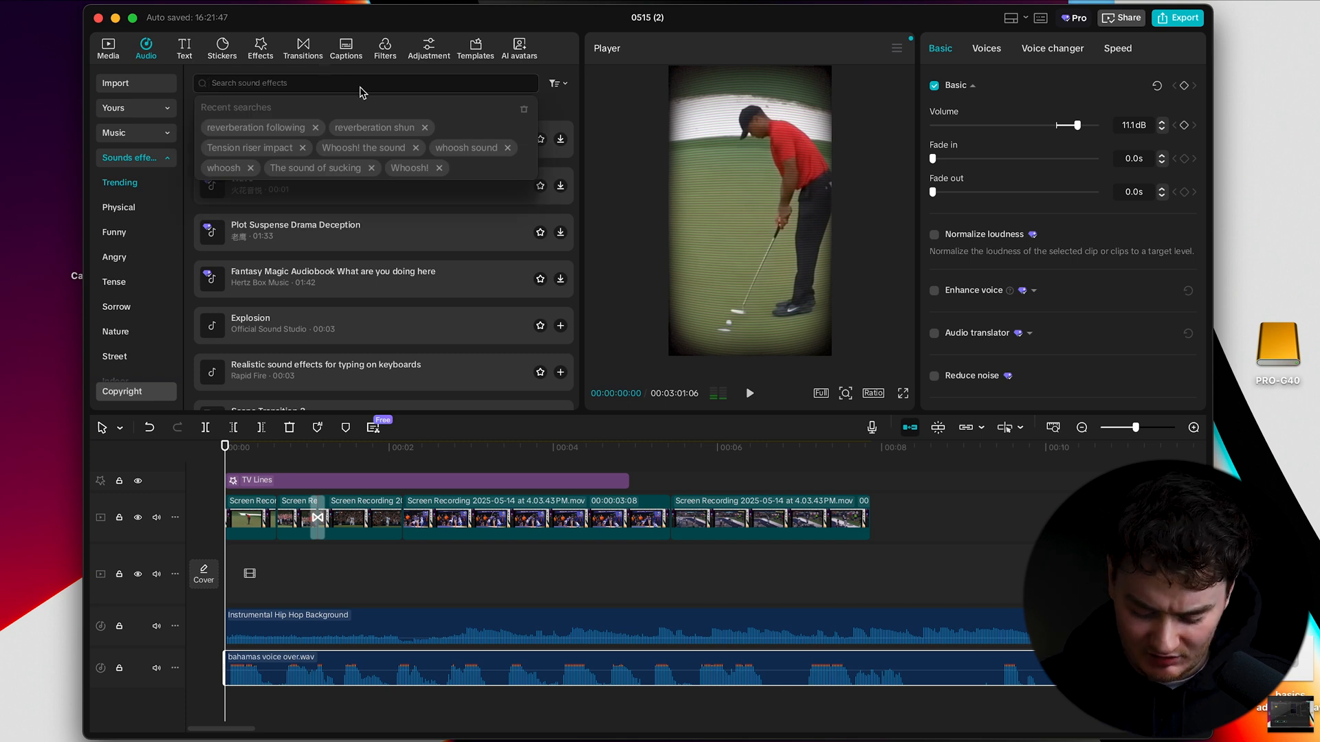
- Search sound effects for 'golf' and add Golf ball in the hole to a new track
type("golf")
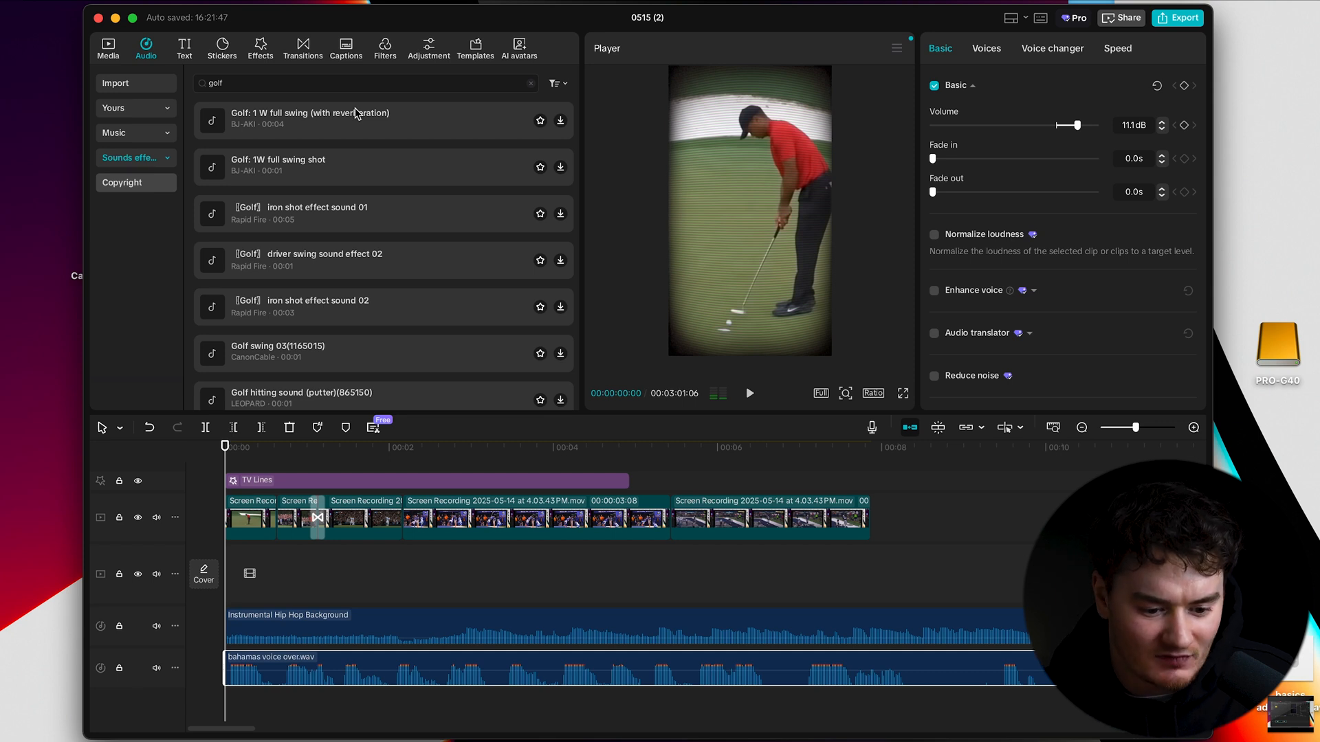
left_click(337, 121)
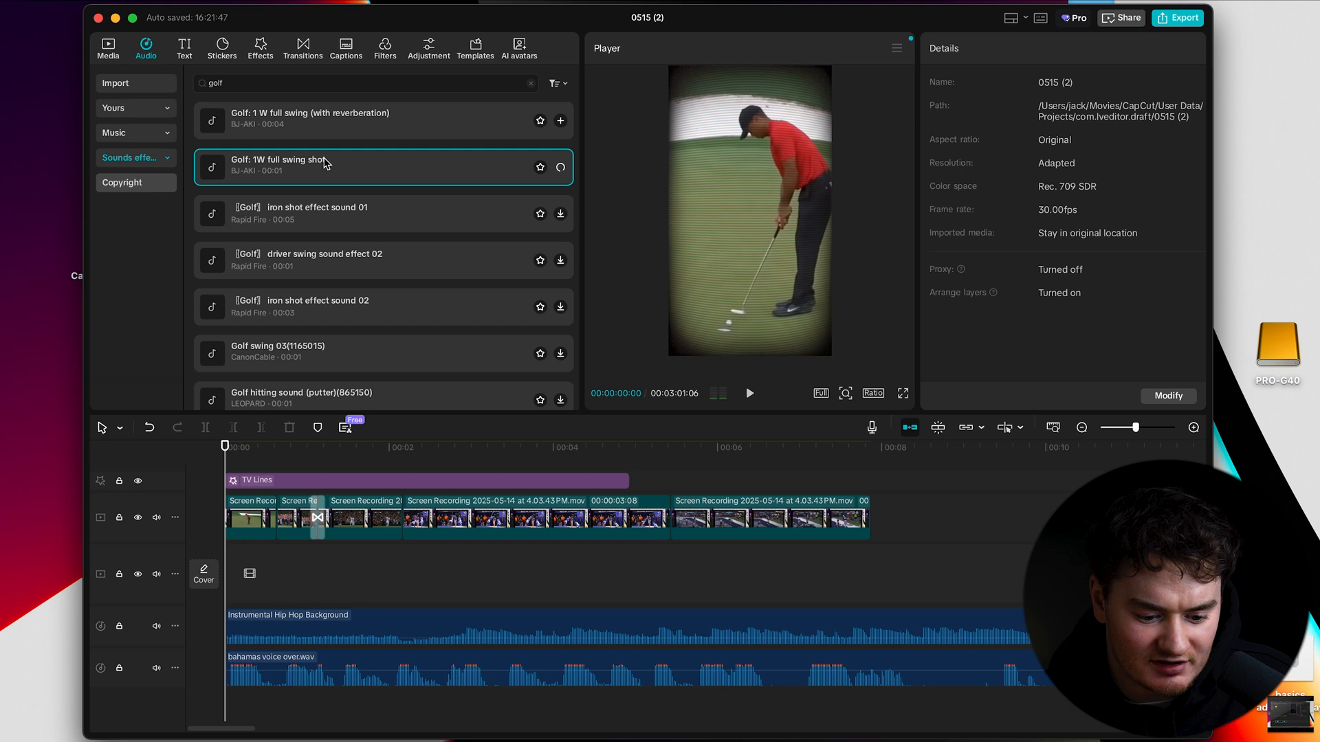
left_click(559, 167)
type(" hole")
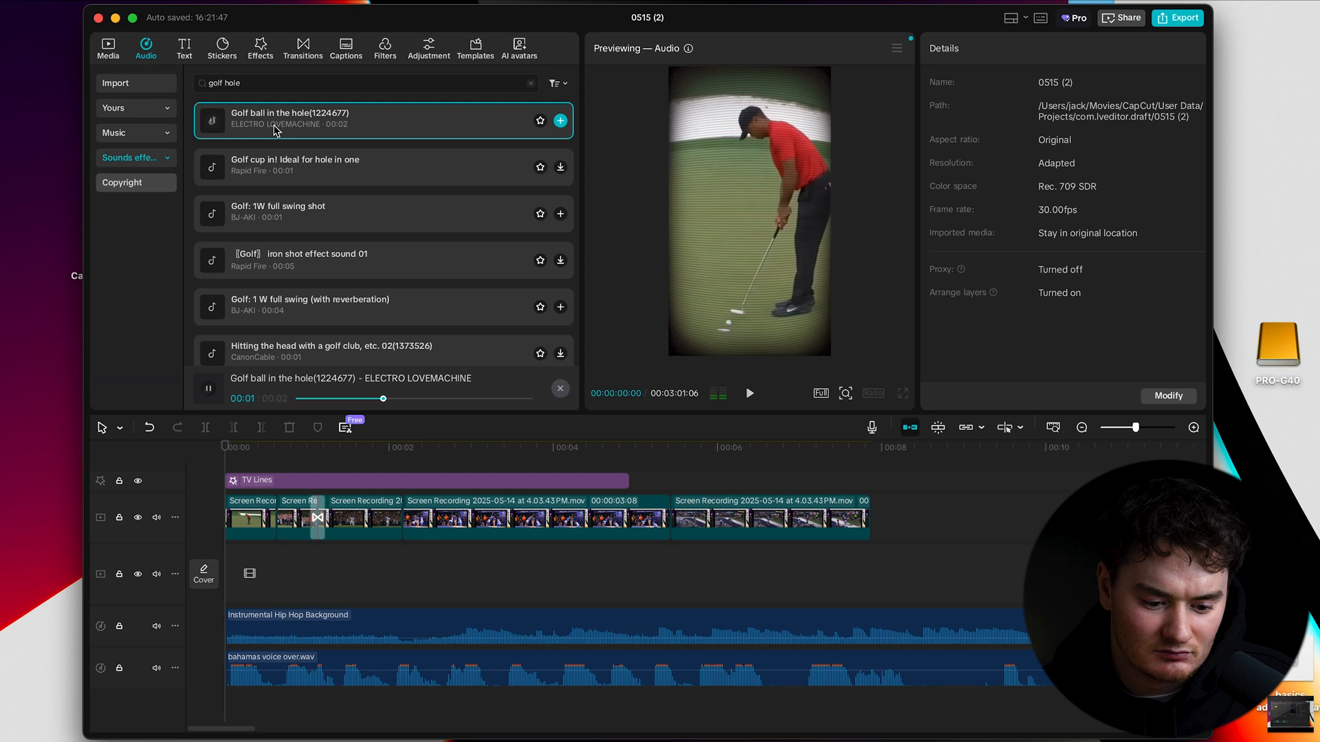
left_click(209, 388)
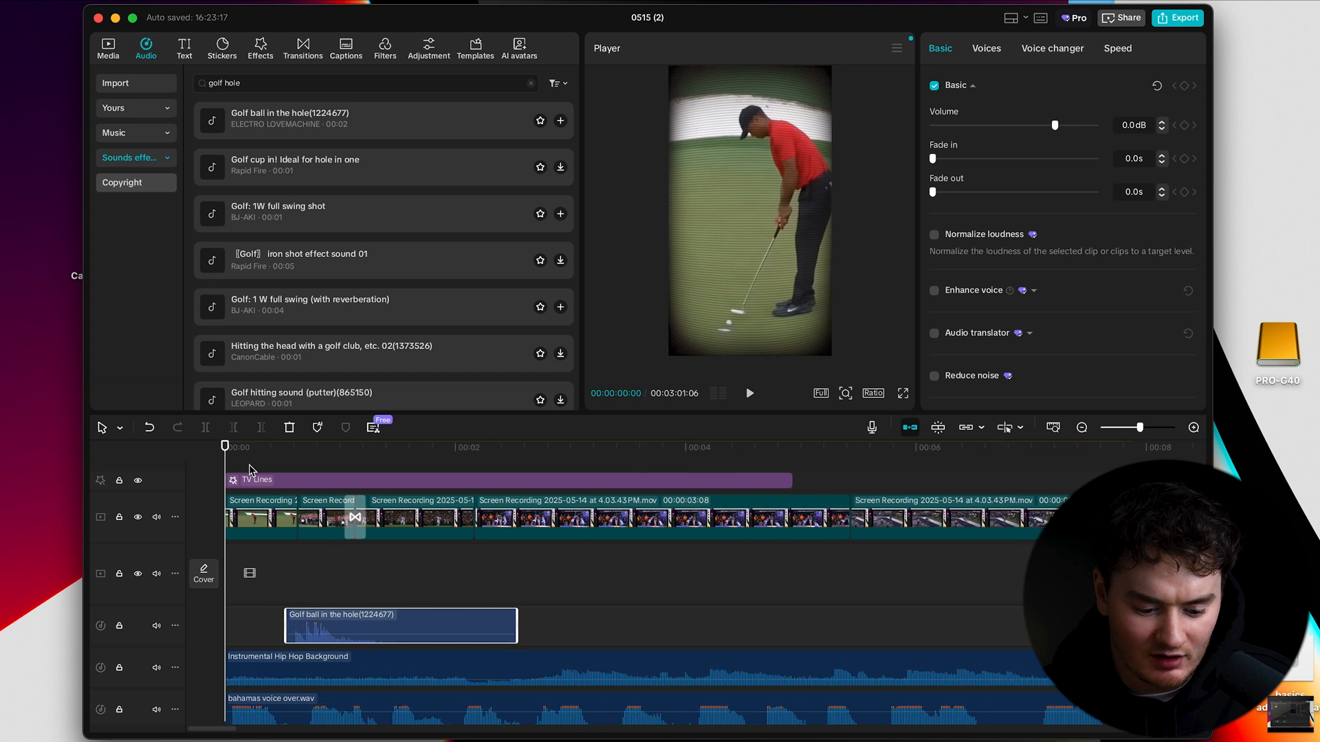
- Move the golf ball in the hole sound to the start and play back to check timing
left_click(491, 447)
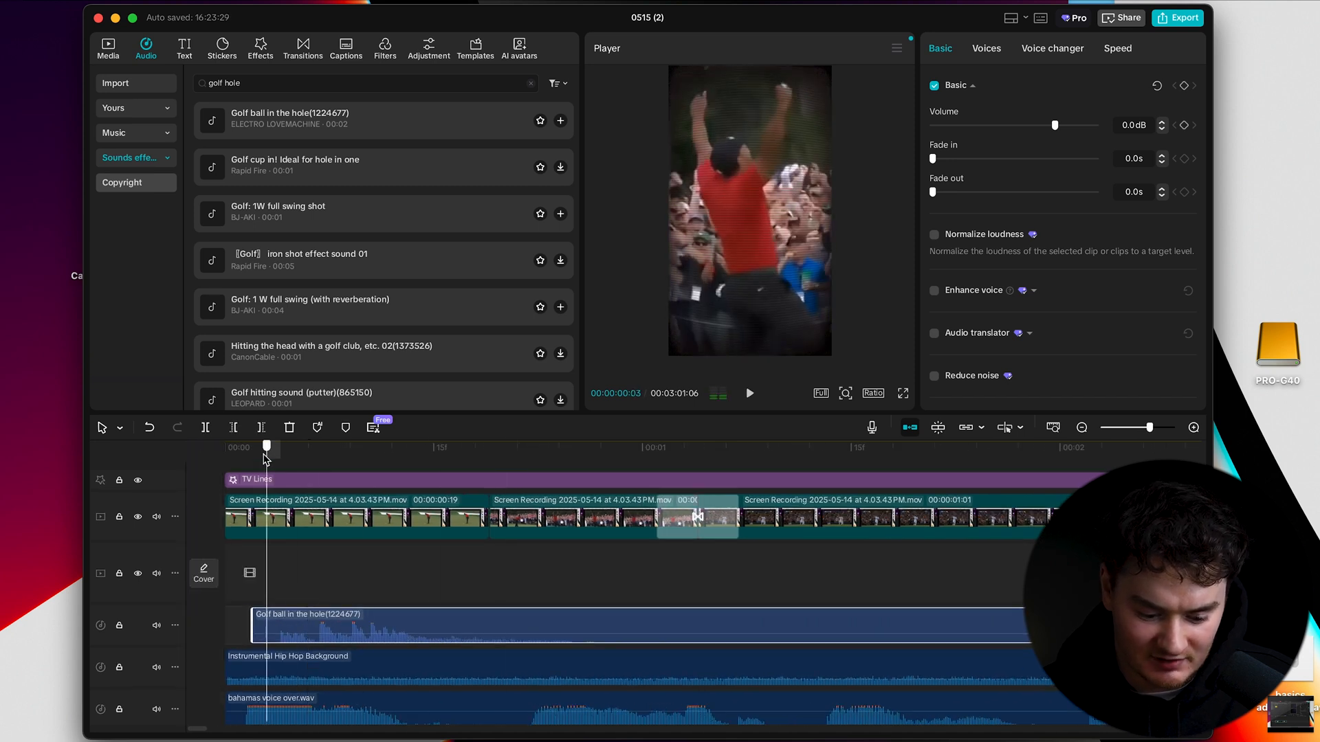
left_click(748, 393)
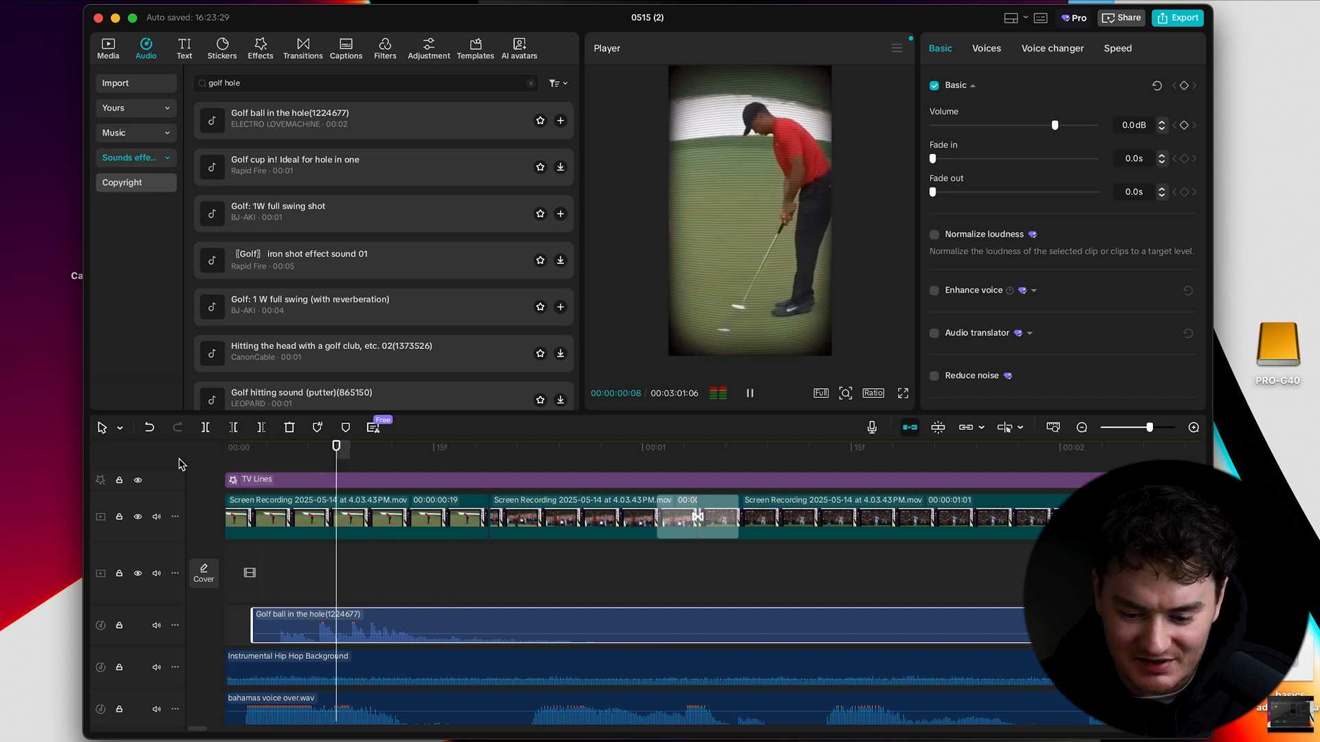
left_click(748, 393)
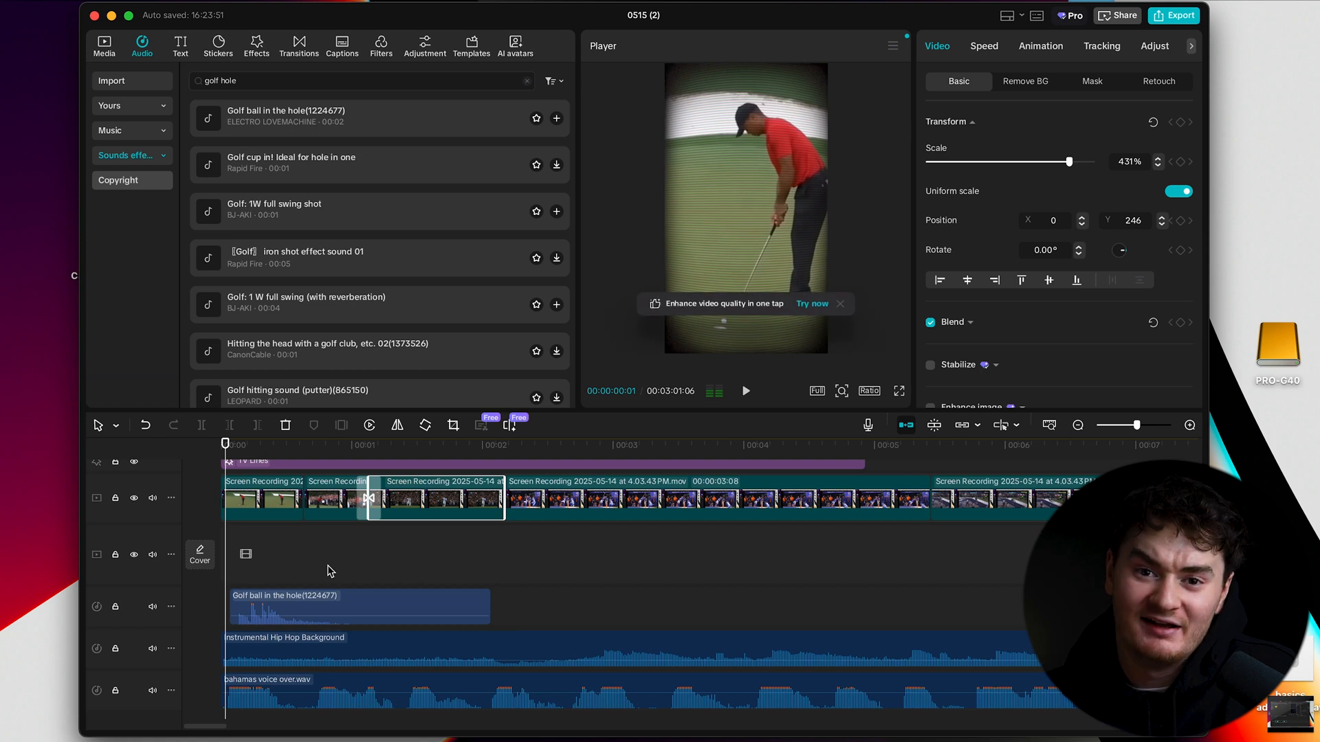
mouse_move(291, 281)
type("crowd")
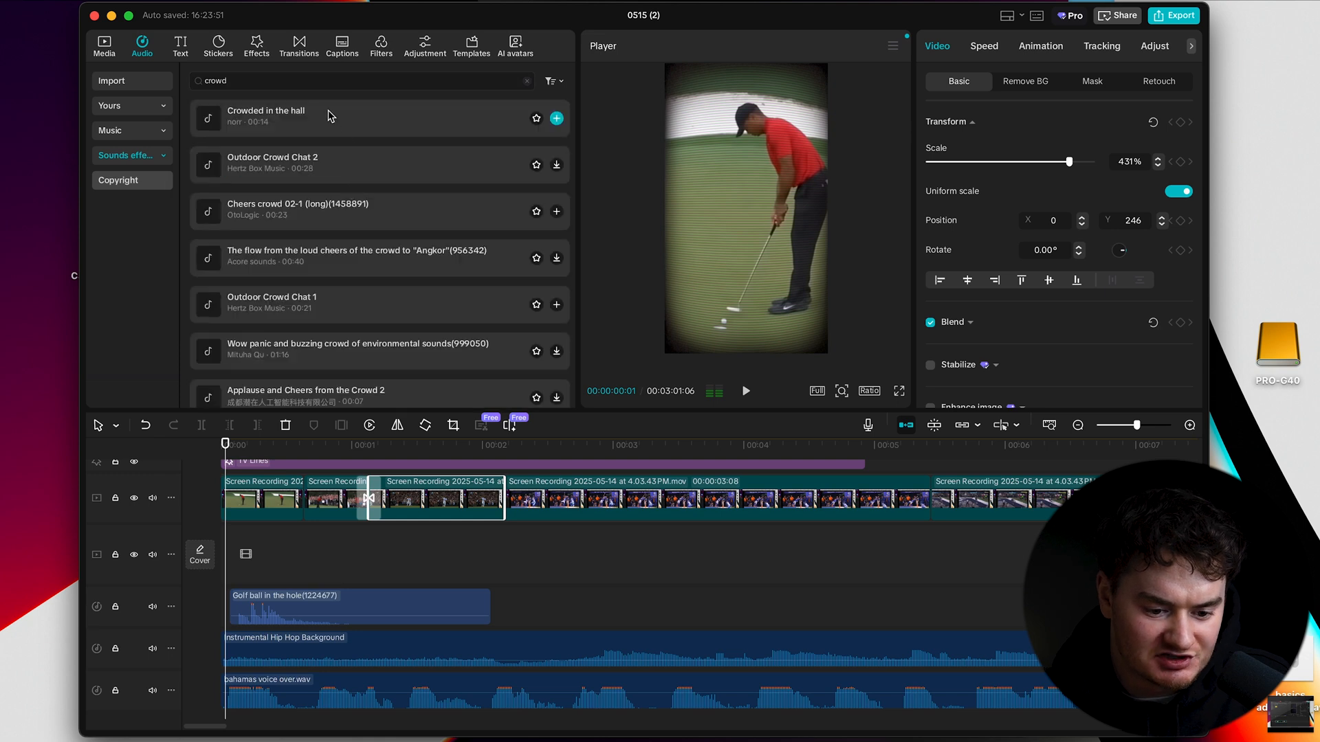
- Search 'crowd cheer', preview Cheers crowd 02-1 (long) and add it on a new track
left_click(265, 115)
type(" cheer")
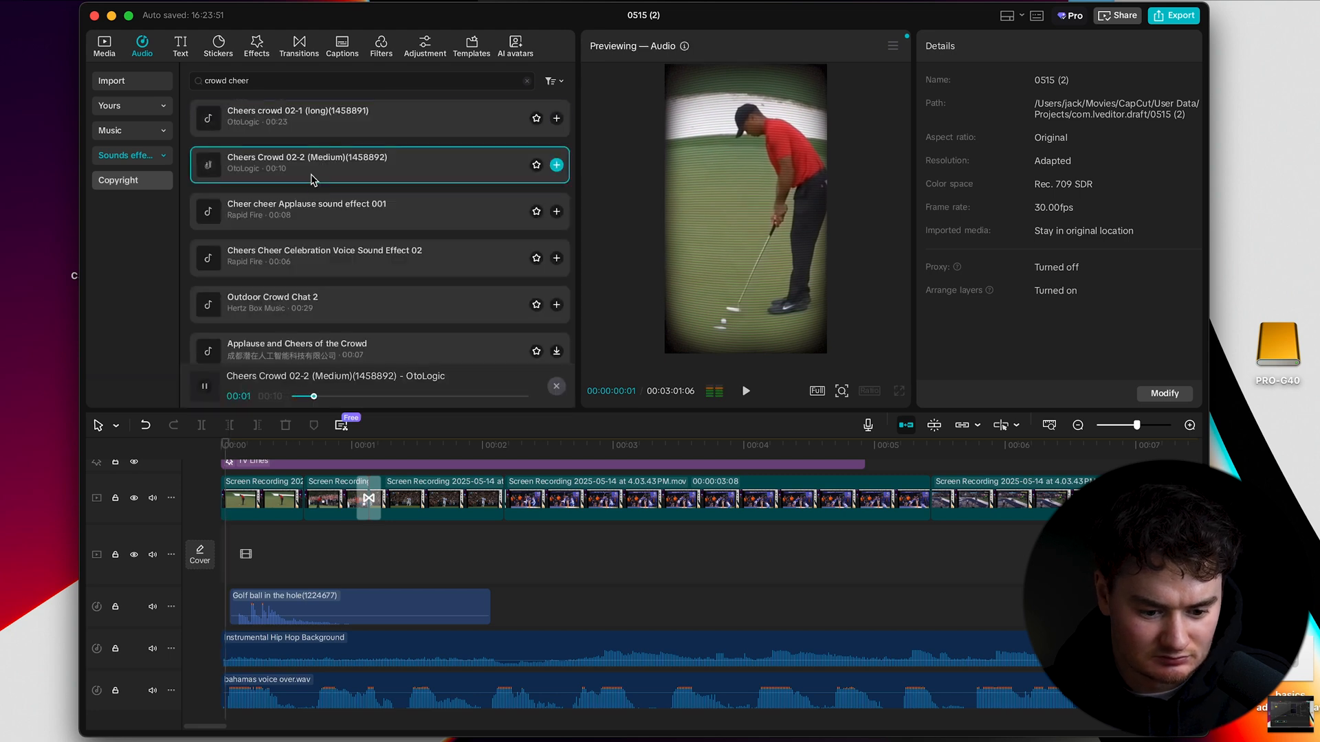
left_click(380, 212)
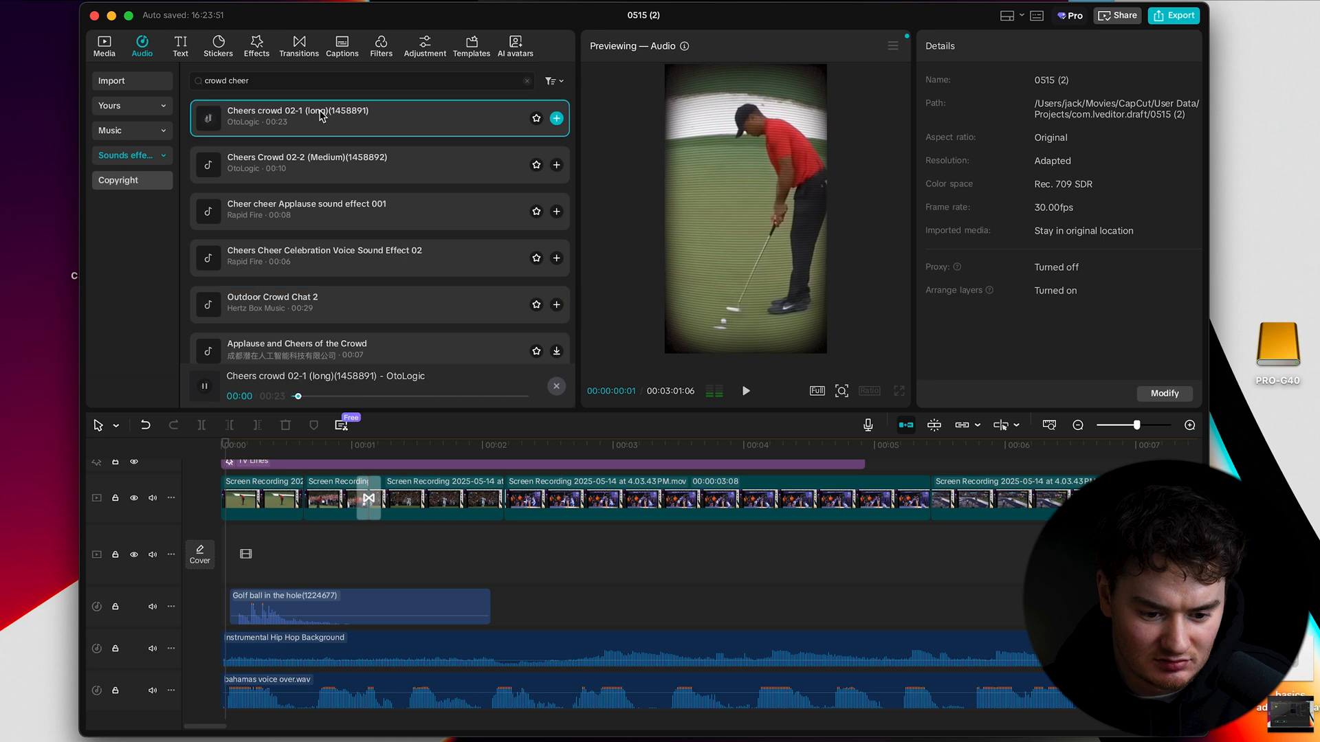
left_click(555, 118)
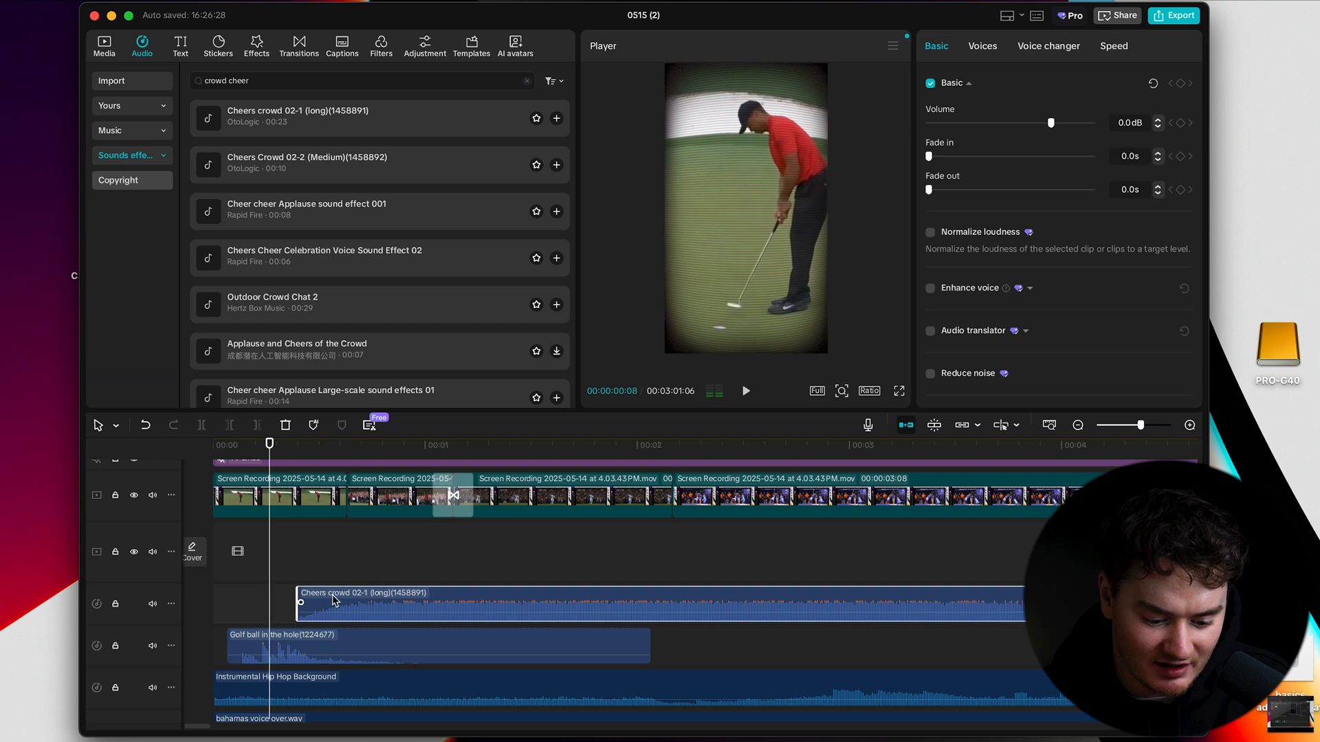
- Lower the crowd cheer sound to -12.0 dB and play back to check
left_click(743, 391)
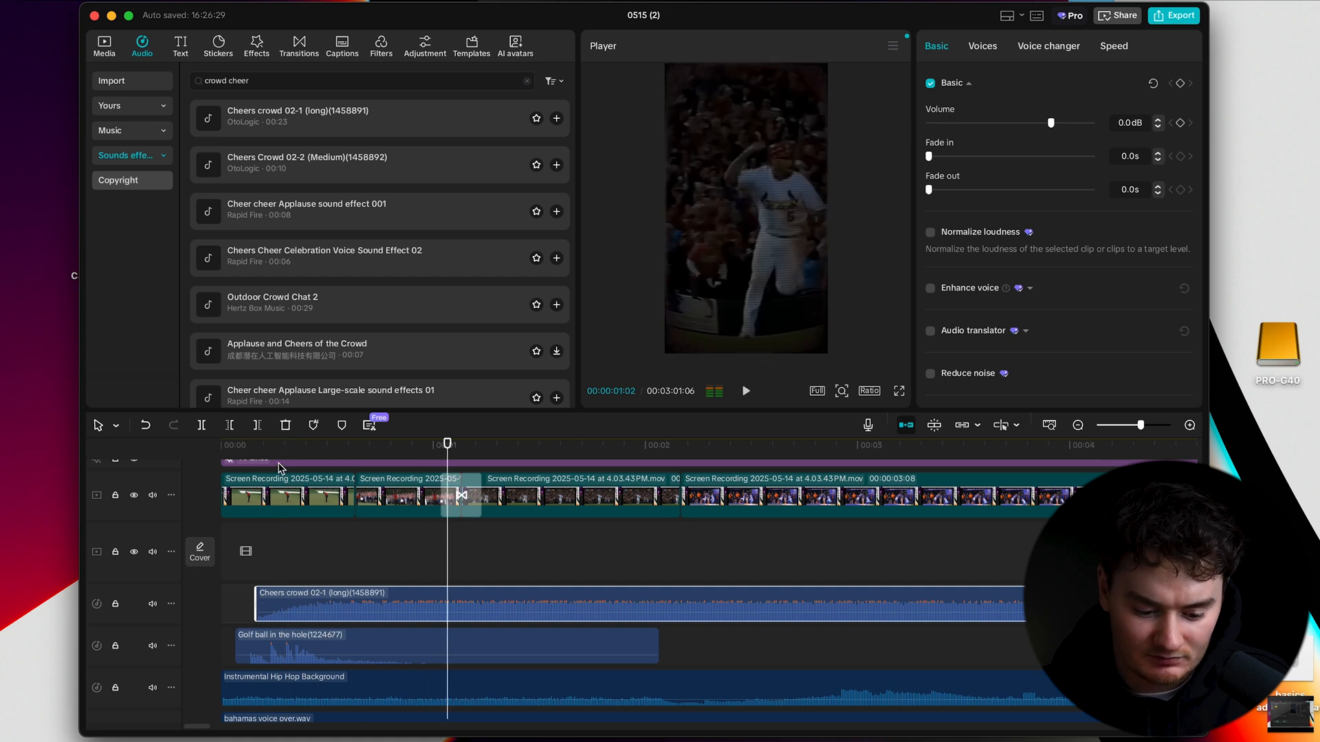
left_click(744, 390)
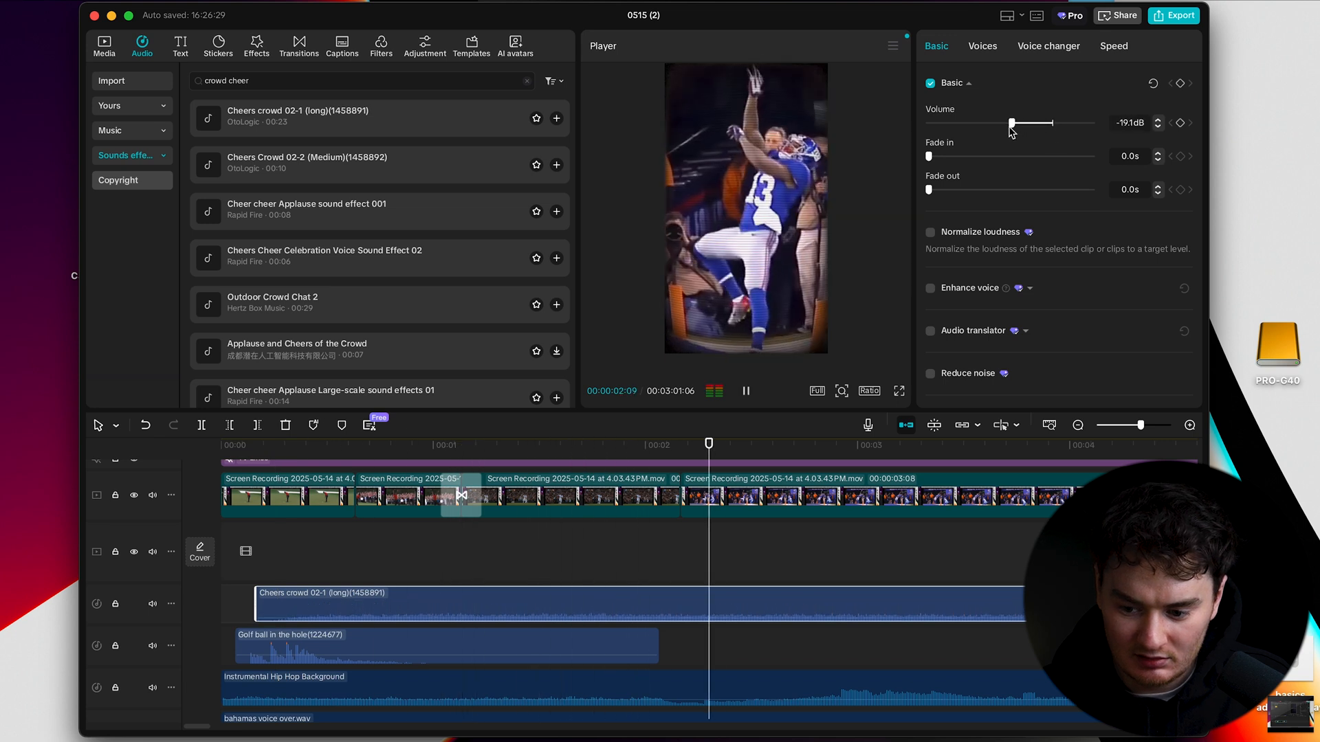
left_click(306, 444)
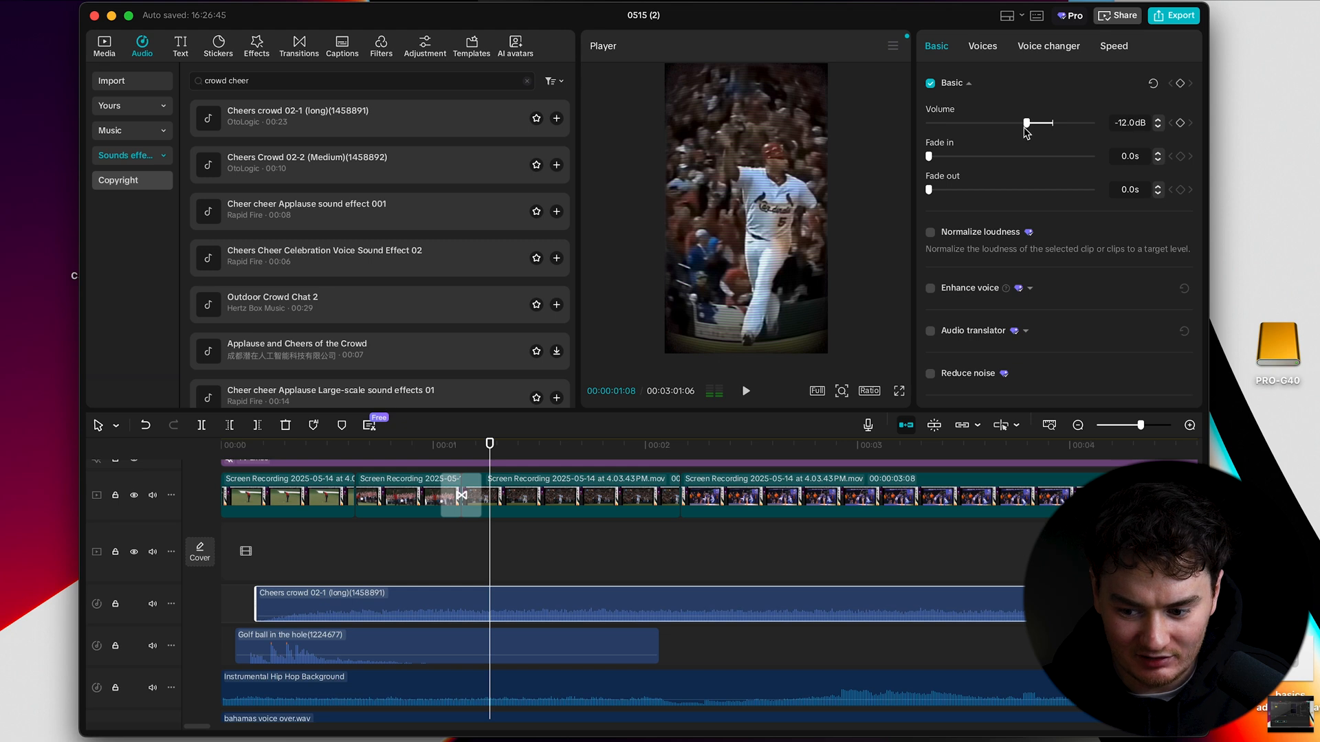
left_click(744, 390)
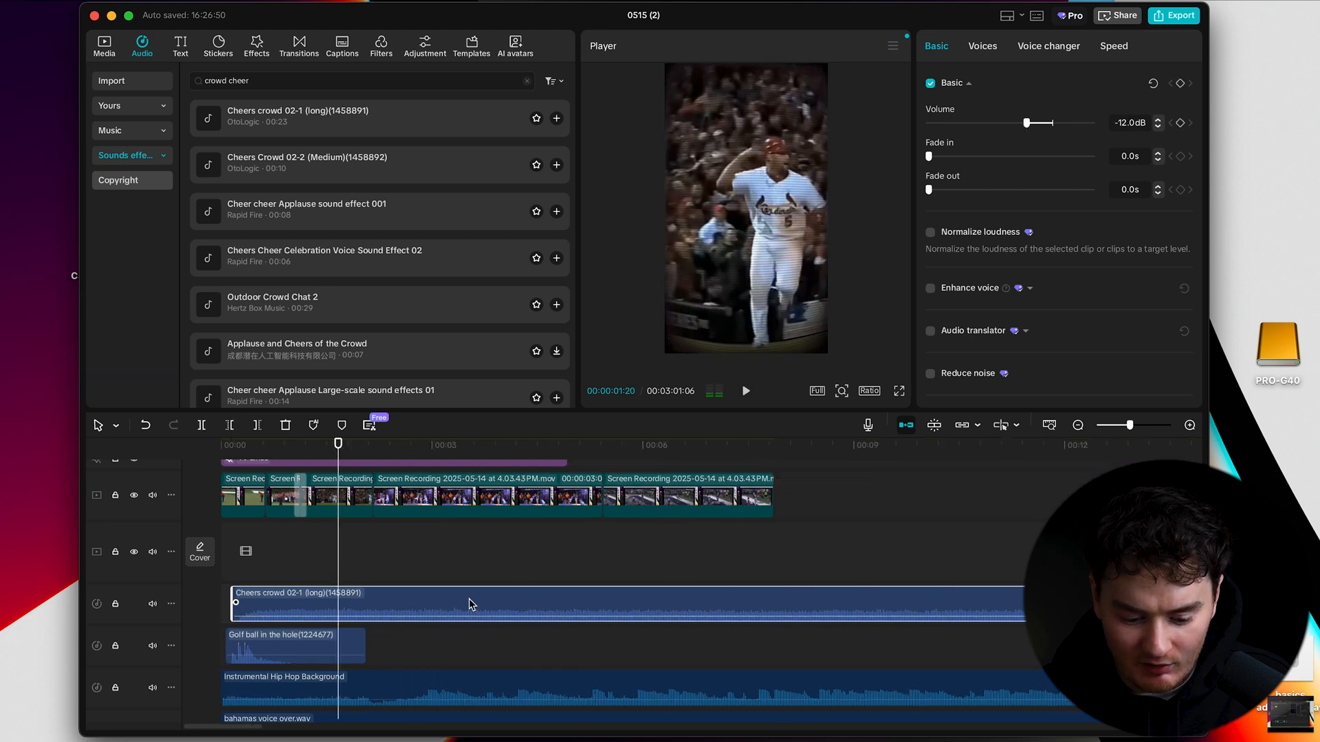
- Trim the crowd cheer clip to a burst of about a second and a half
left_click(294, 646)
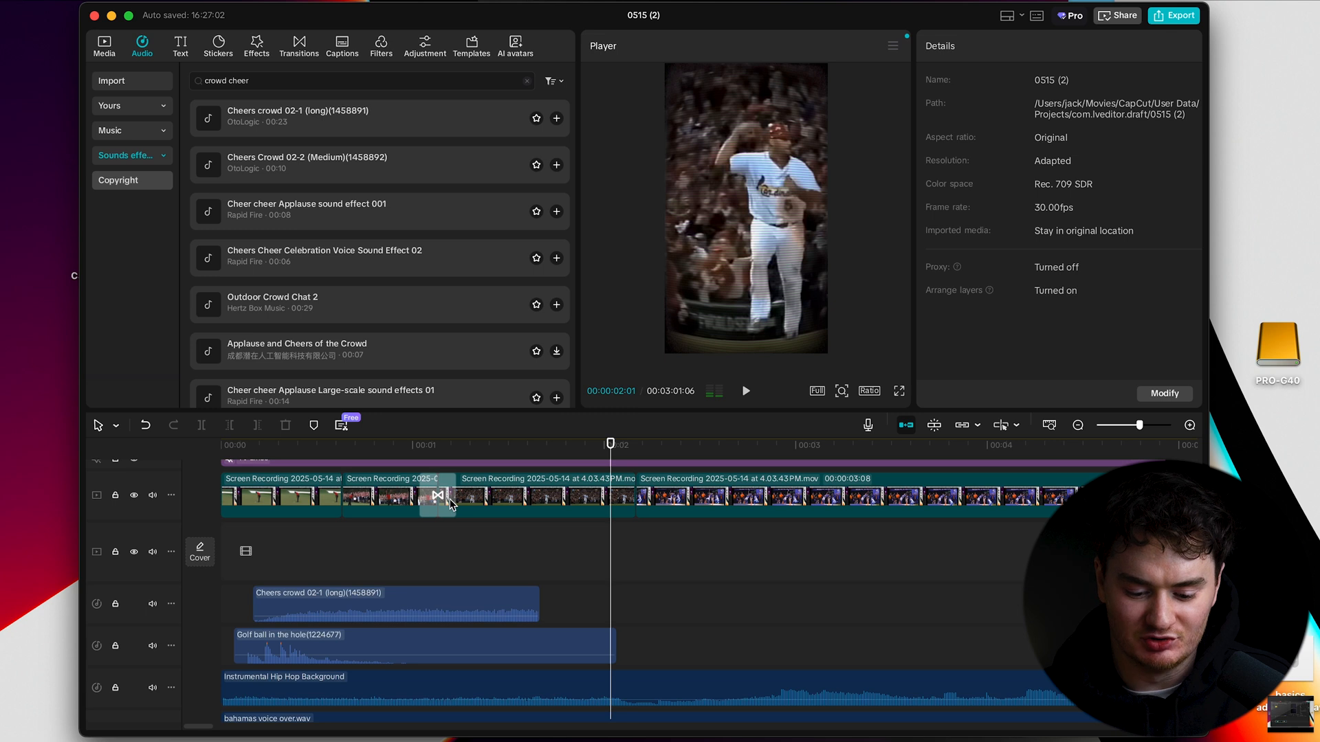
mouse_move(468, 539)
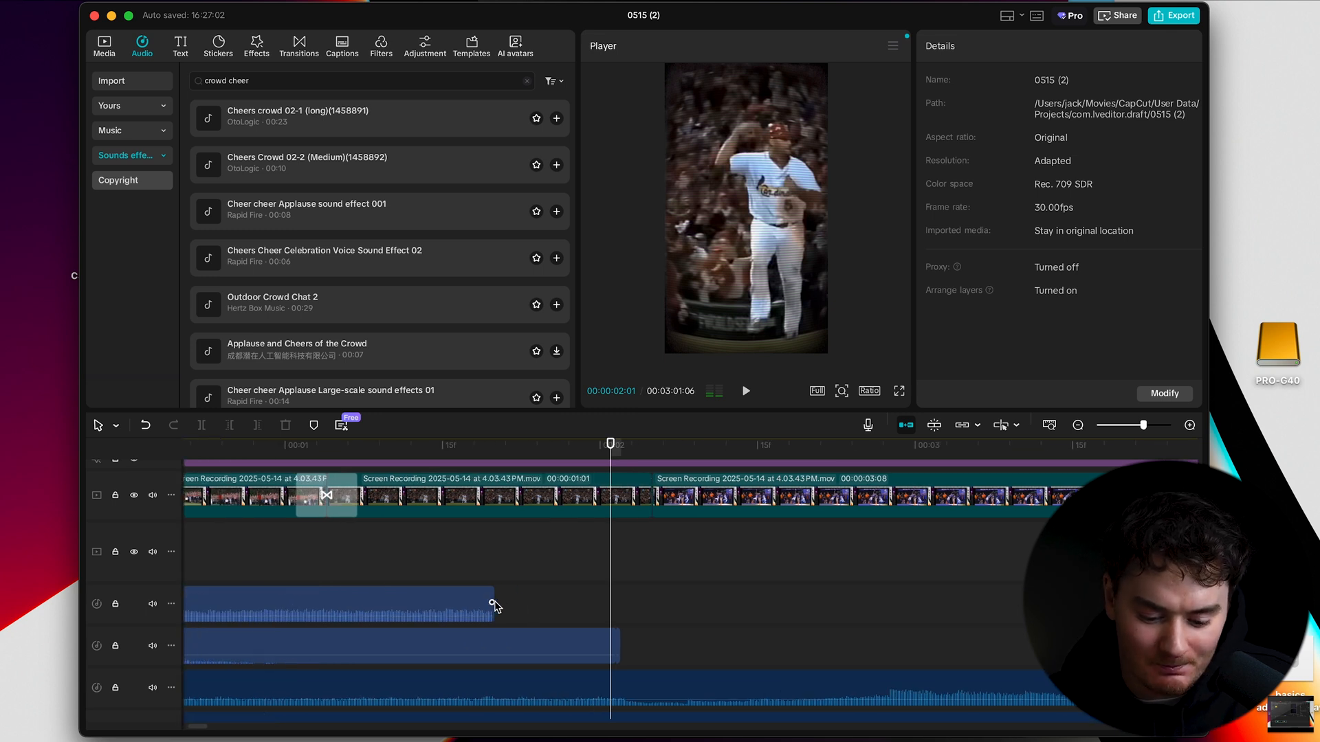
- Apply a 0.6 s fade-out to the trimmed crowd cheer clip and play it back to check
left_click(336, 605)
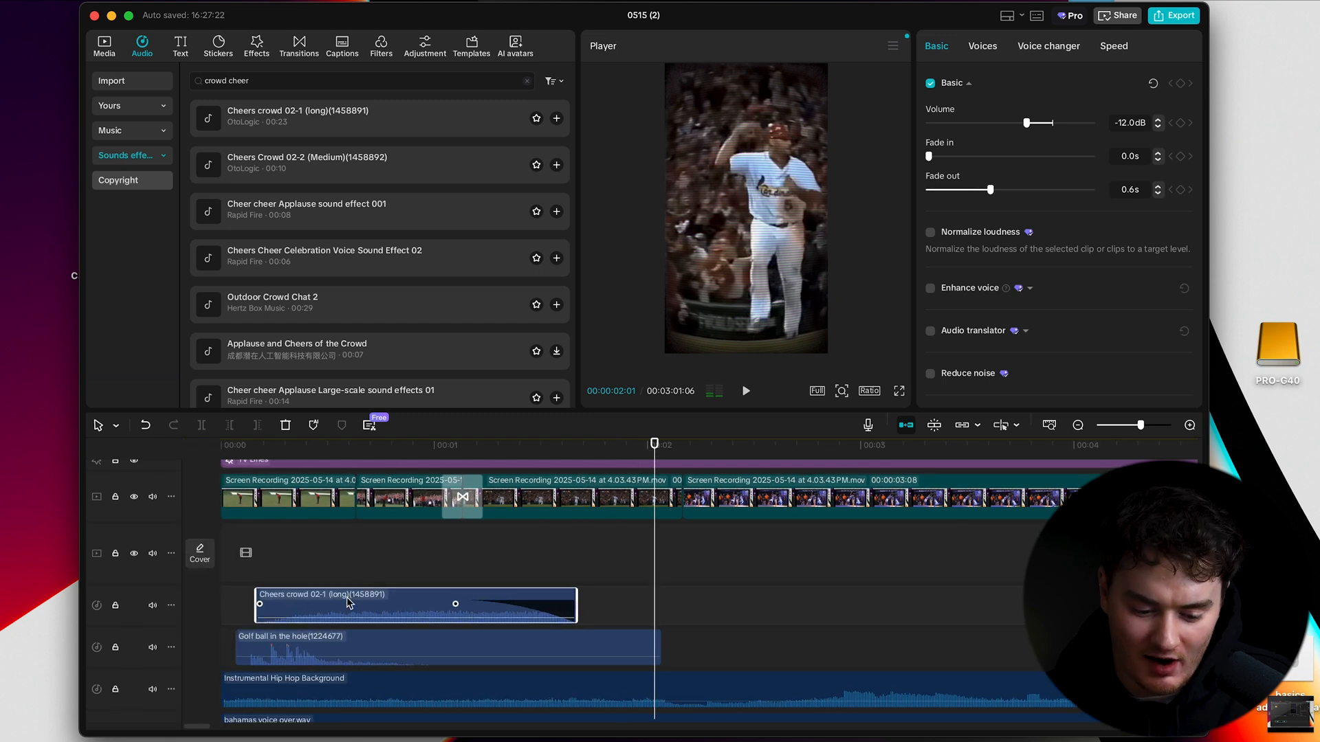
left_click(744, 391)
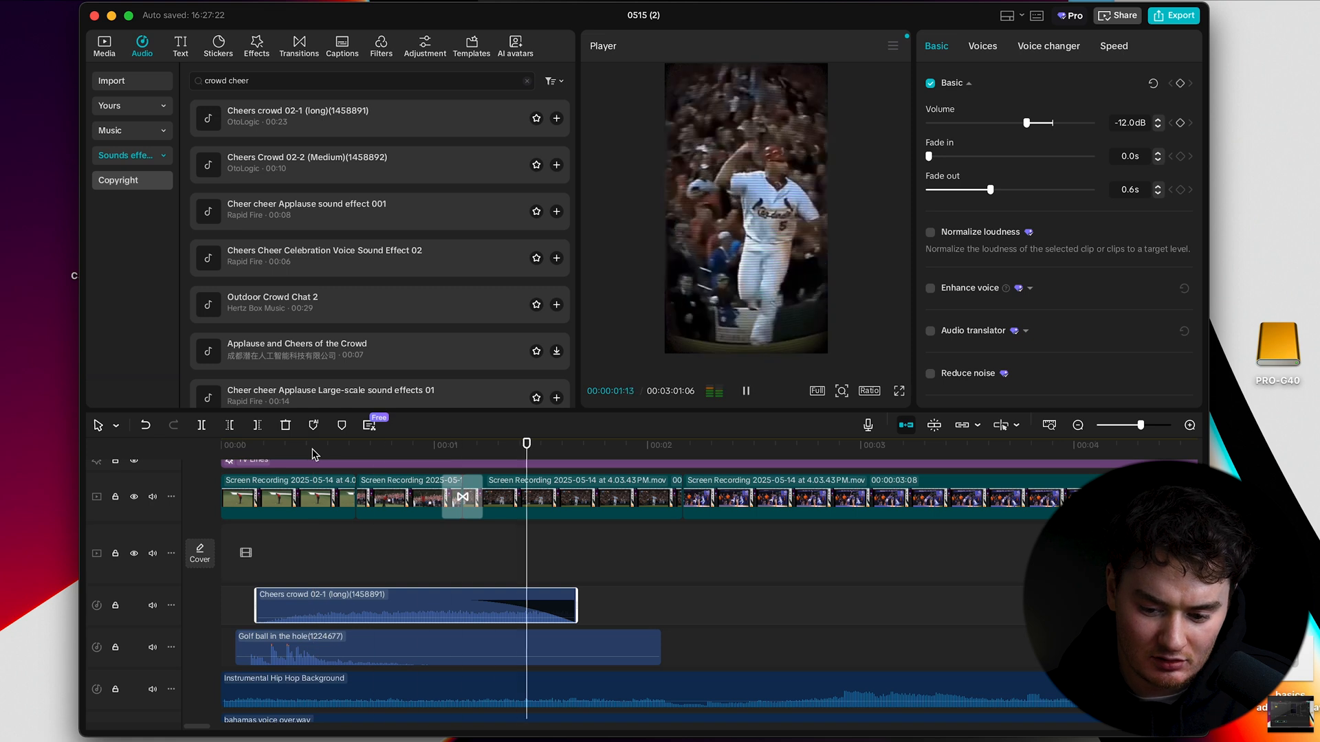
left_click(341, 444)
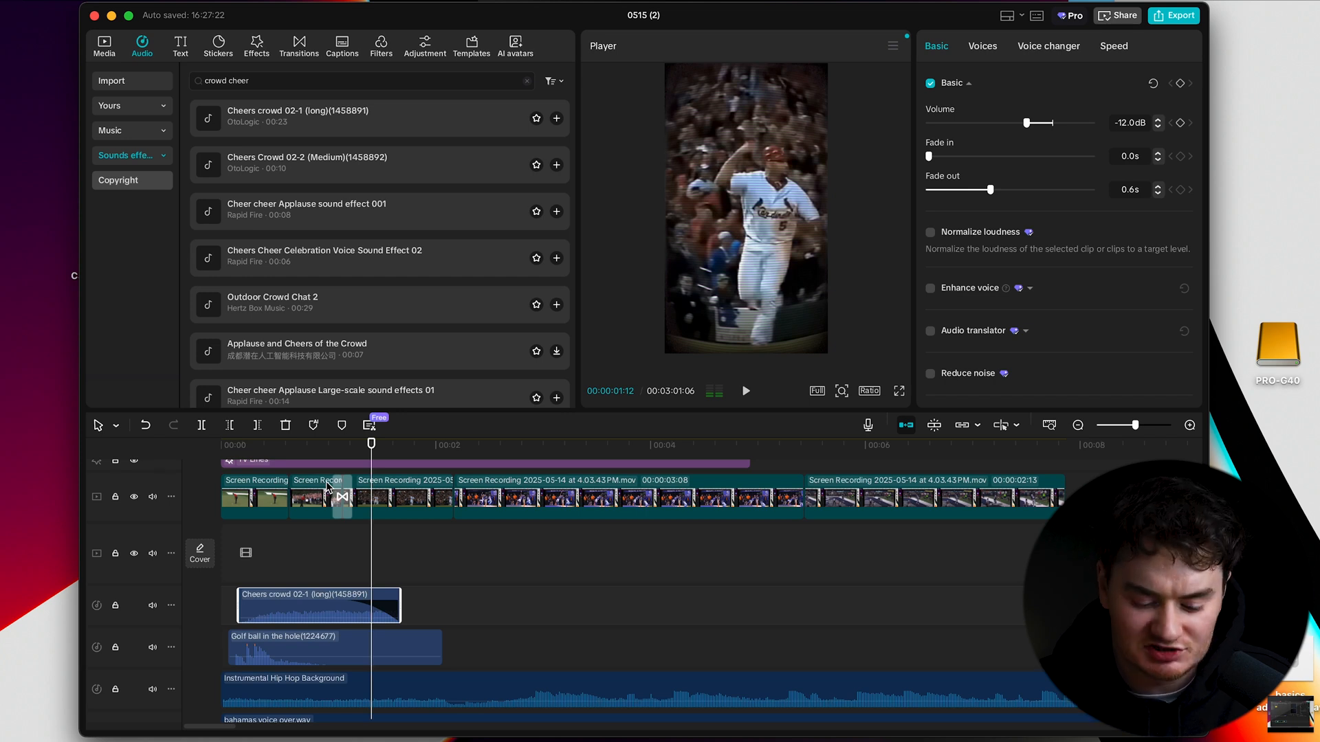
mouse_move(520, 691)
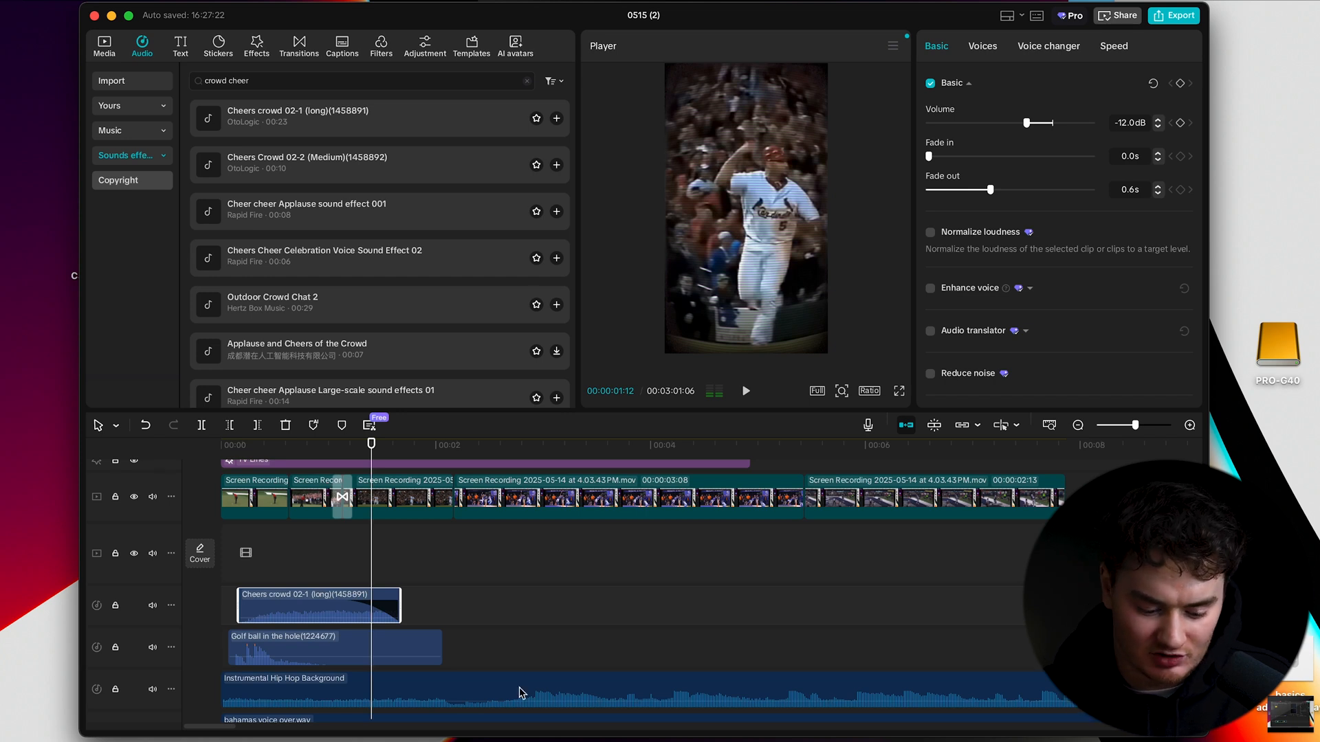